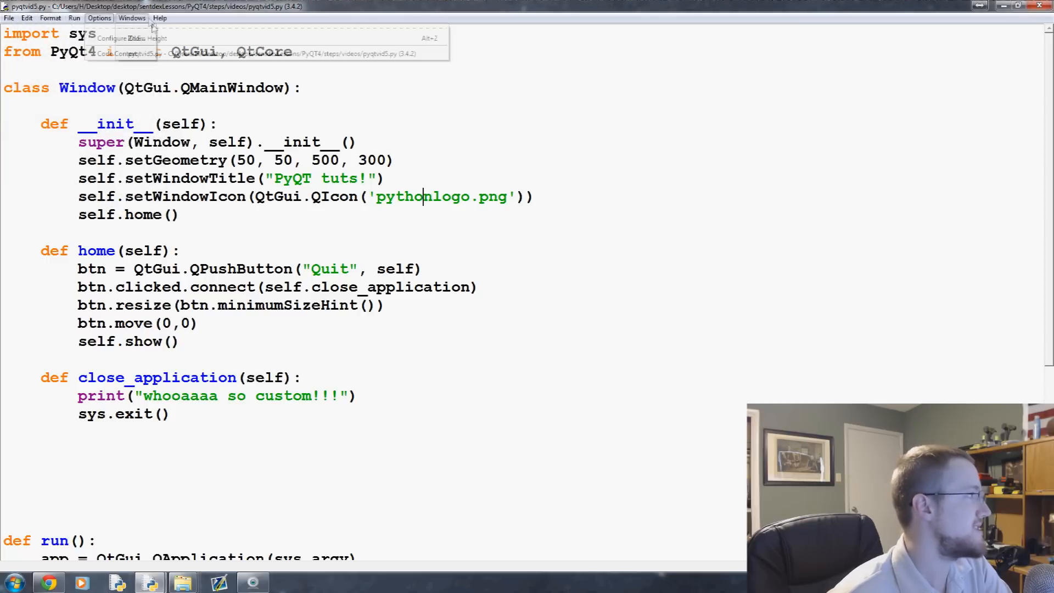
Insert blank lines after the setWindowIcon line and glance at IDLE's File menu Exit command
click(7, 18)
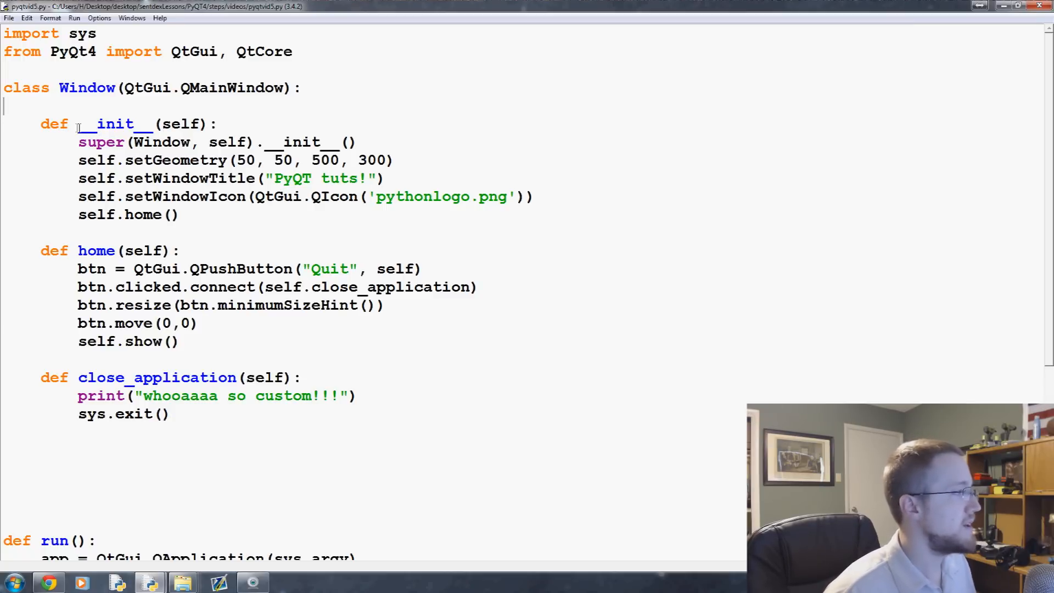
double_click(115, 124)
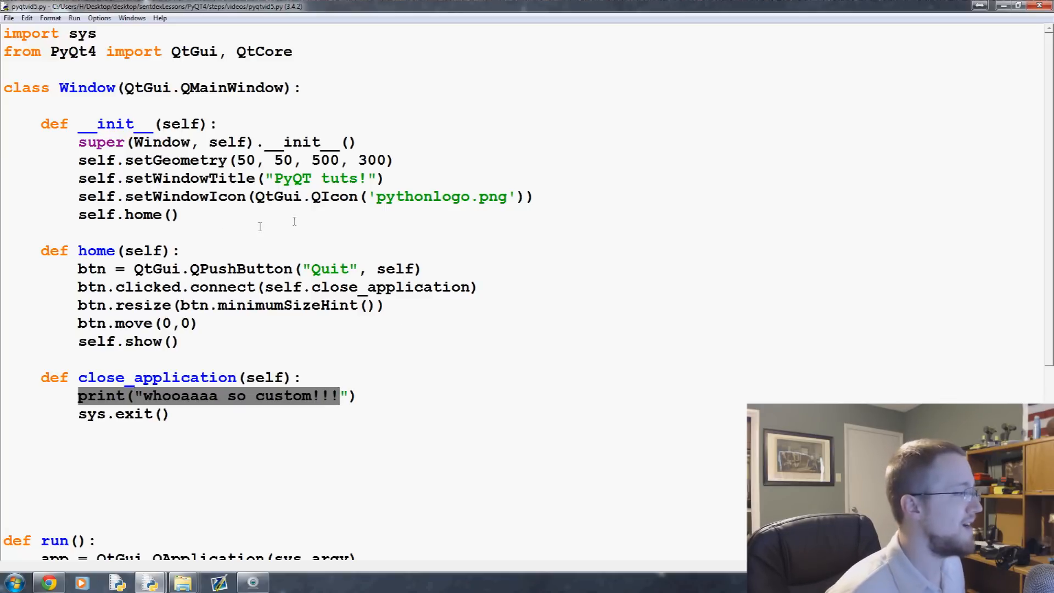
drag(88, 123, 202, 196)
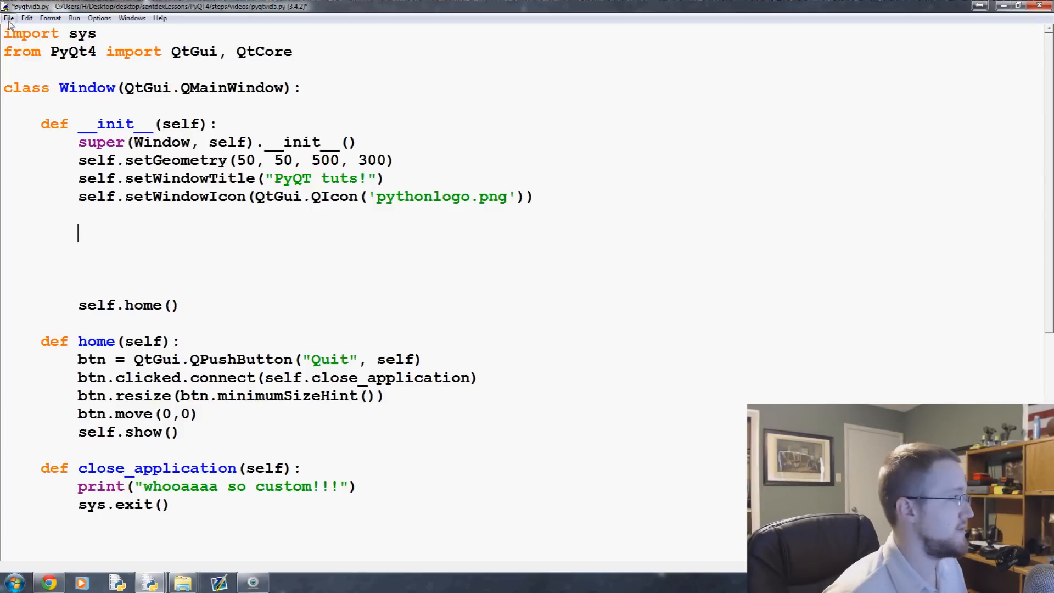
click(7, 18)
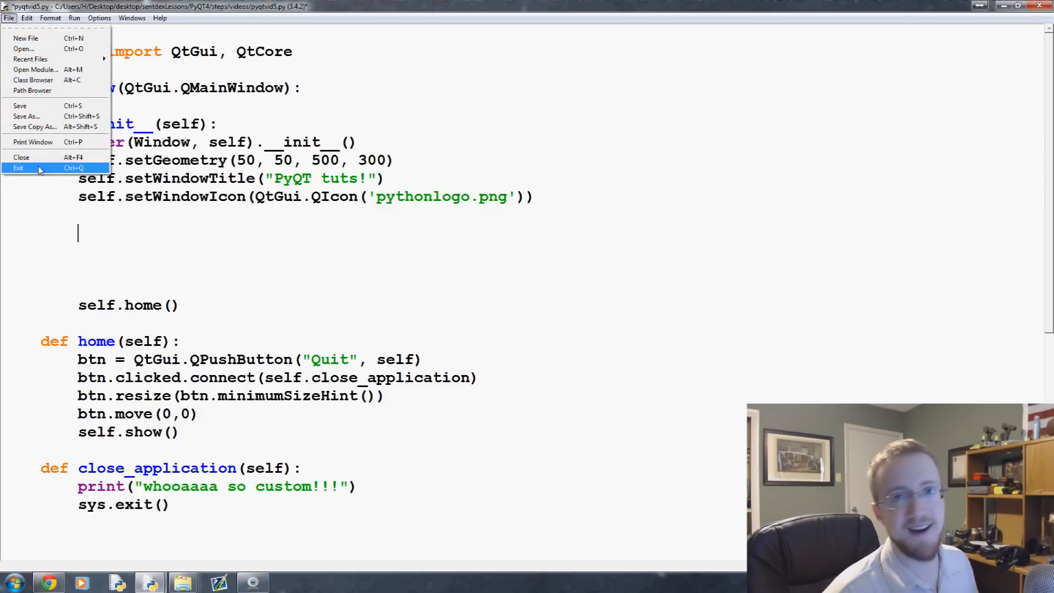
click(237, 228)
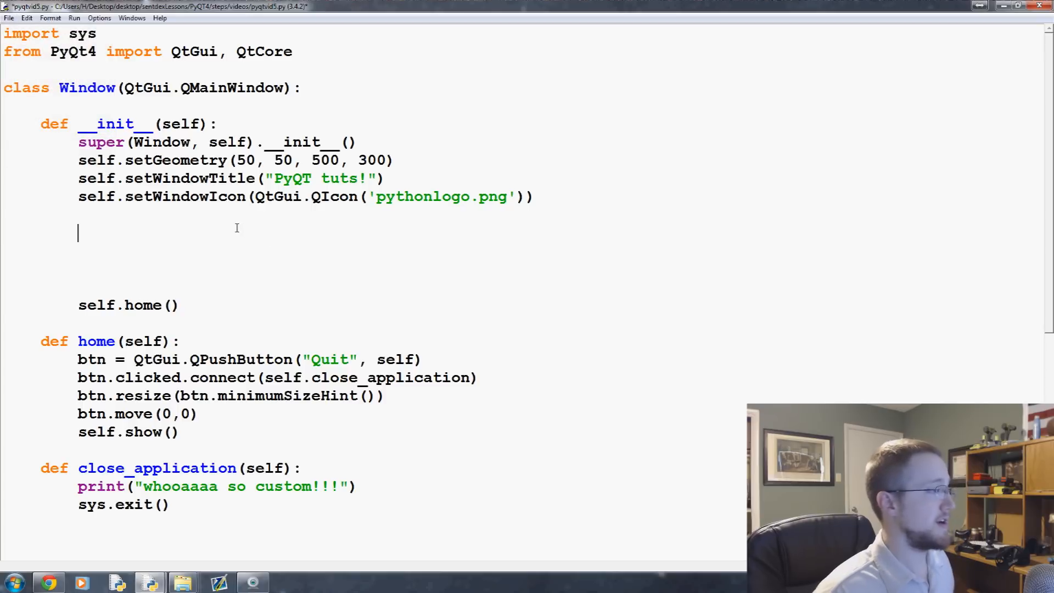
Write extractAction = QtGui.QAction("&GET TO THE CHOPPAH!!!", self), then begin another extractAction line
text(ext)
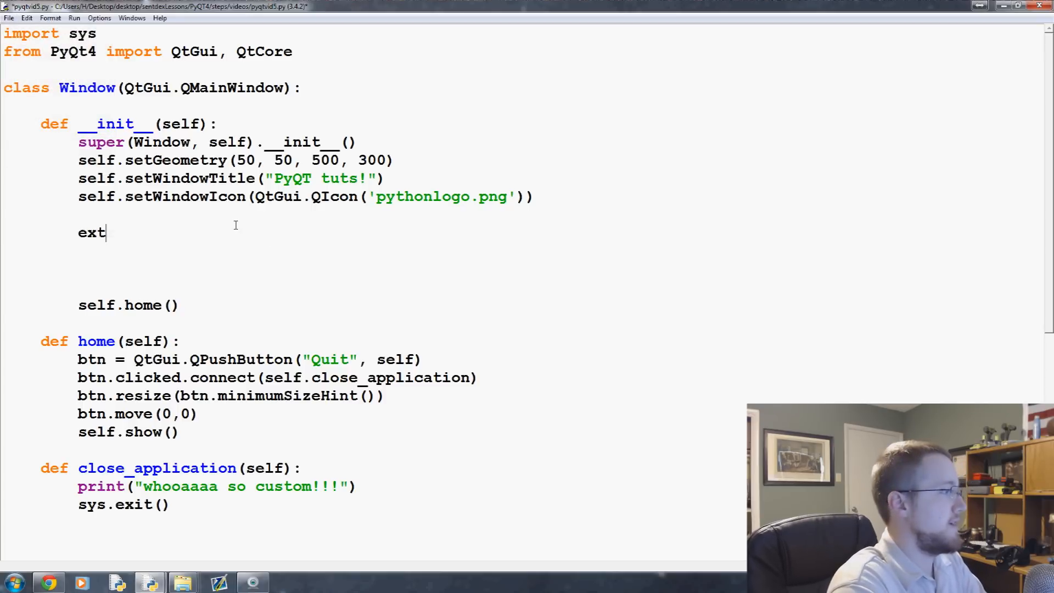
text(ractAc)
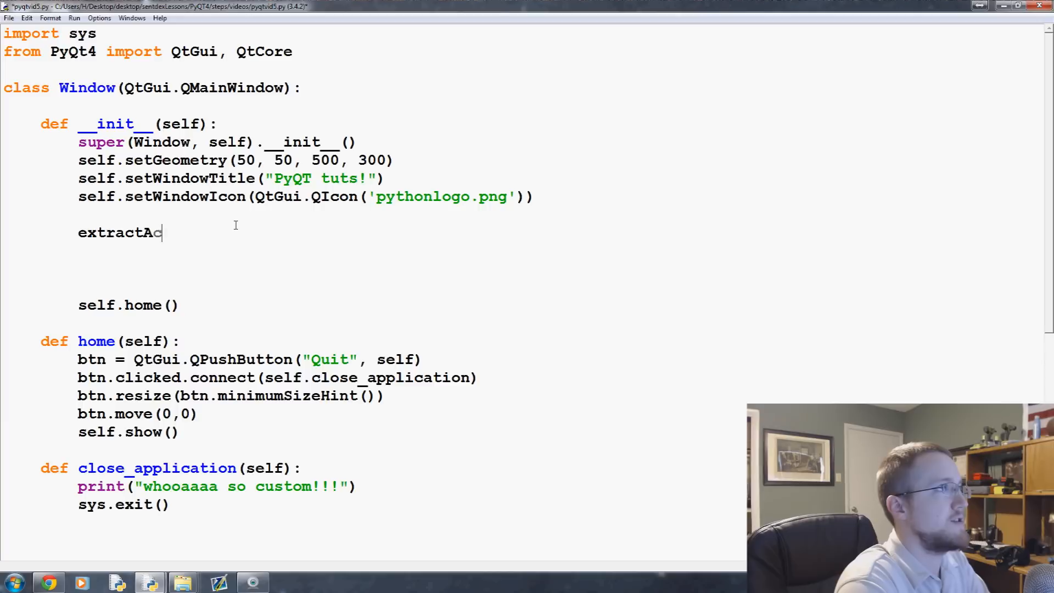
text(tion)
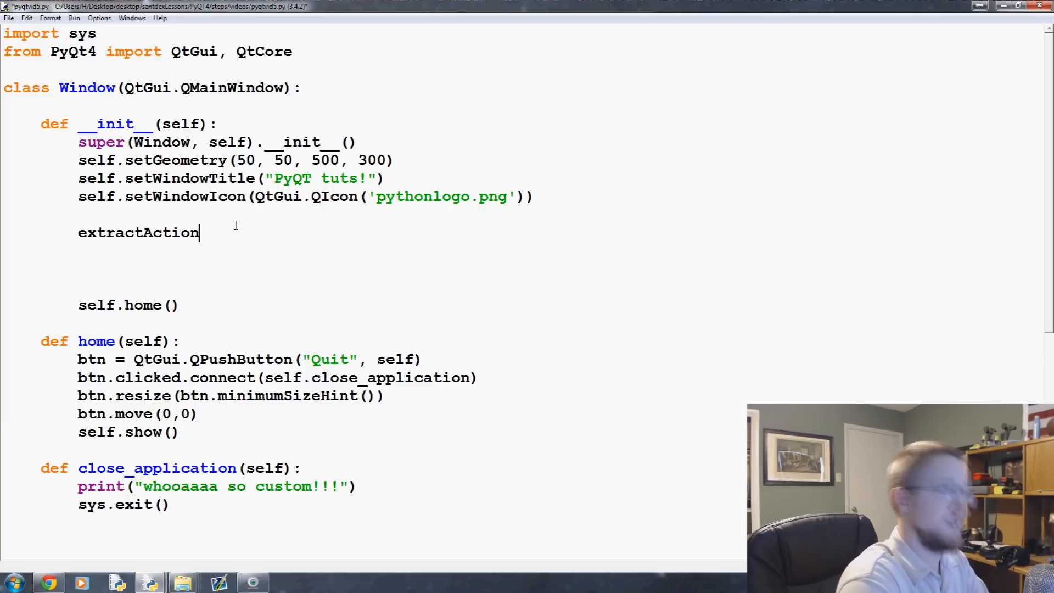
text(=)
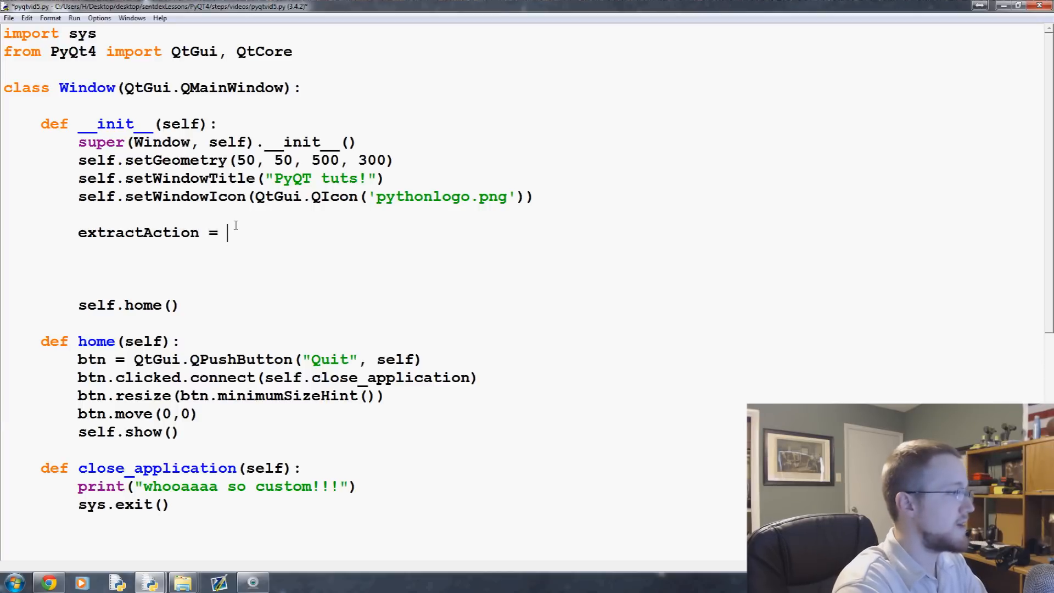
text(QtGui)
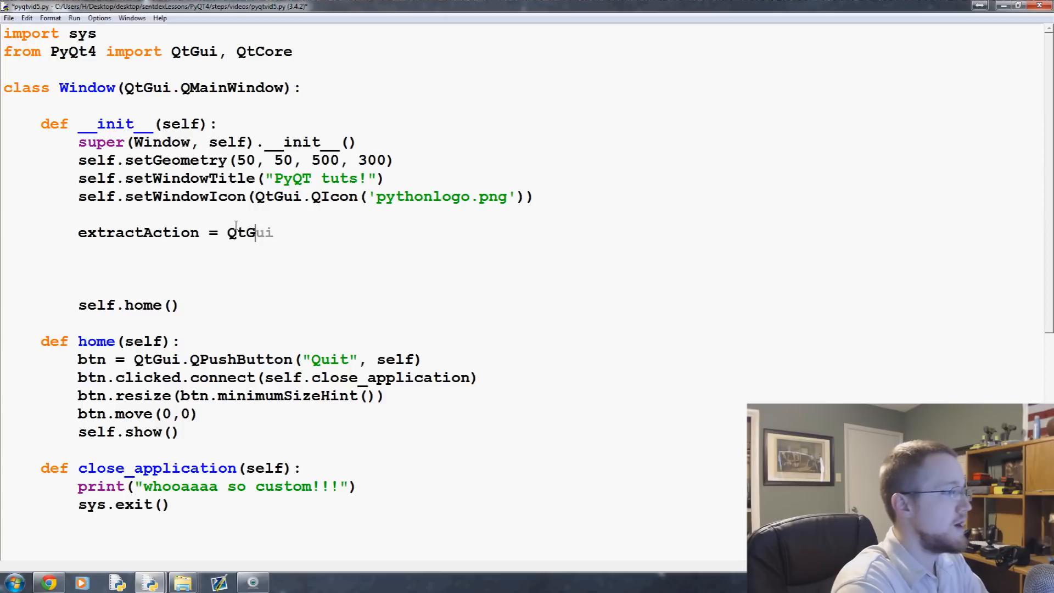
text(.QAa)
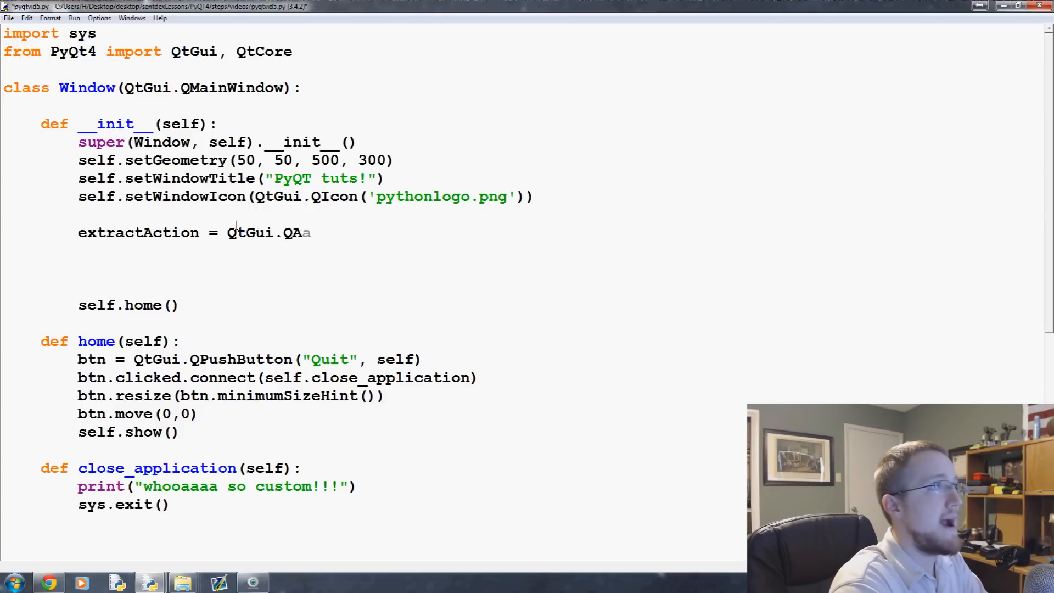
text(ction)
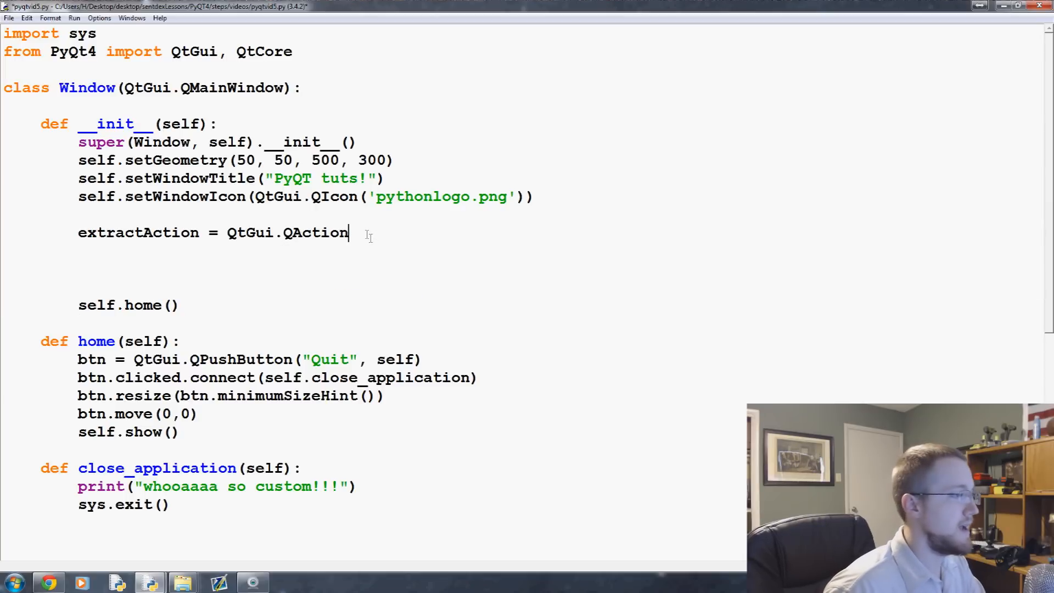
text(("&)
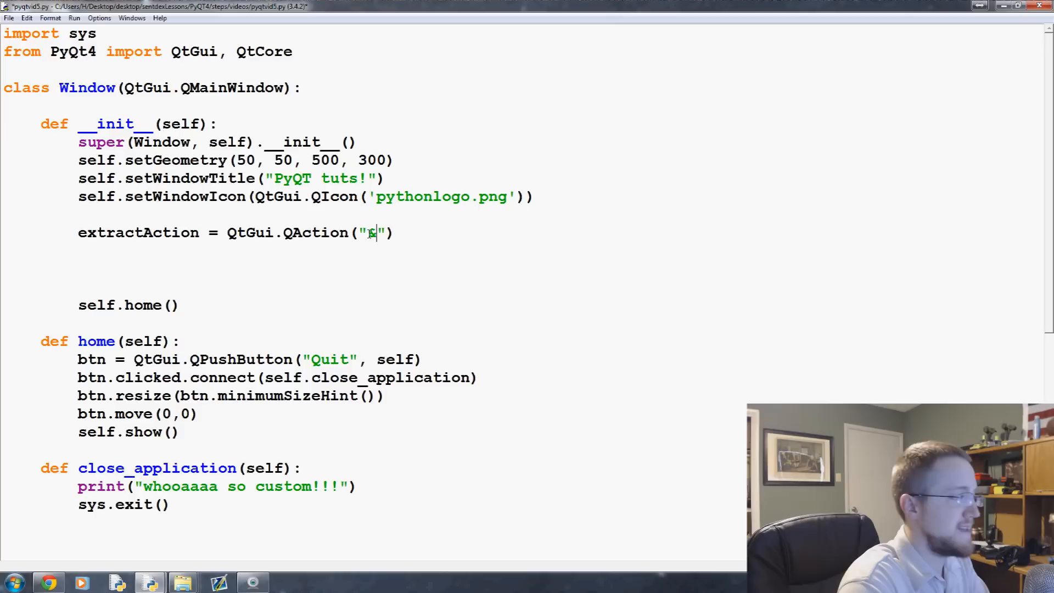
text(G)
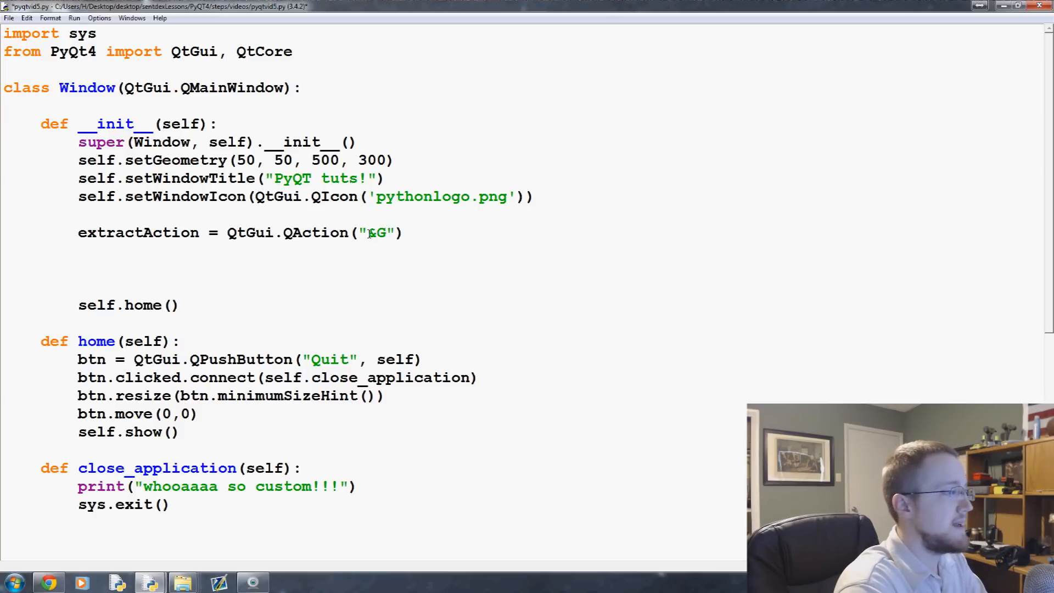
text(ET TO THE CHOPP)
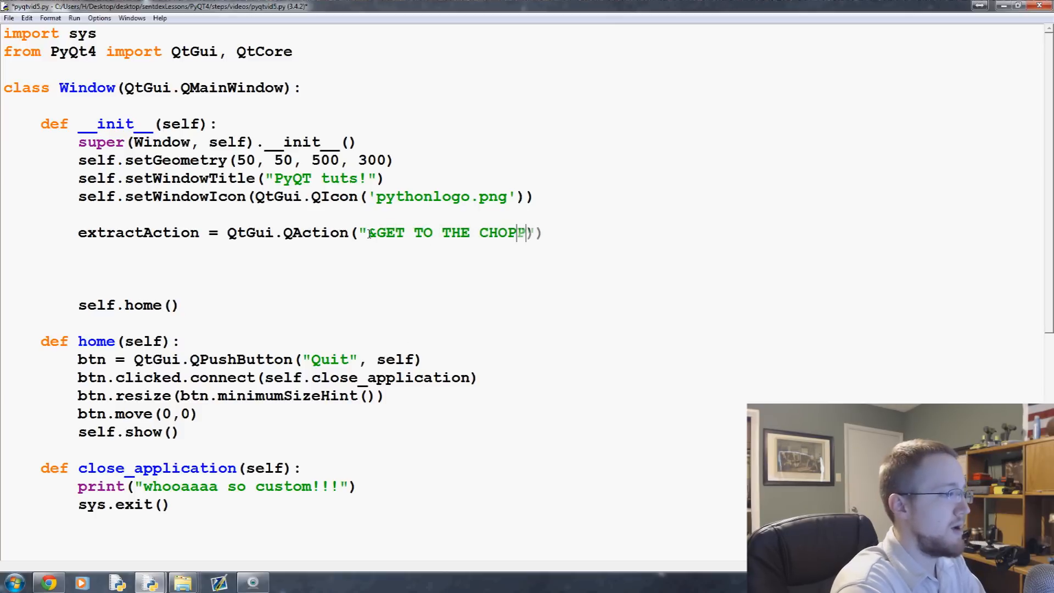
text(PAH!!!")
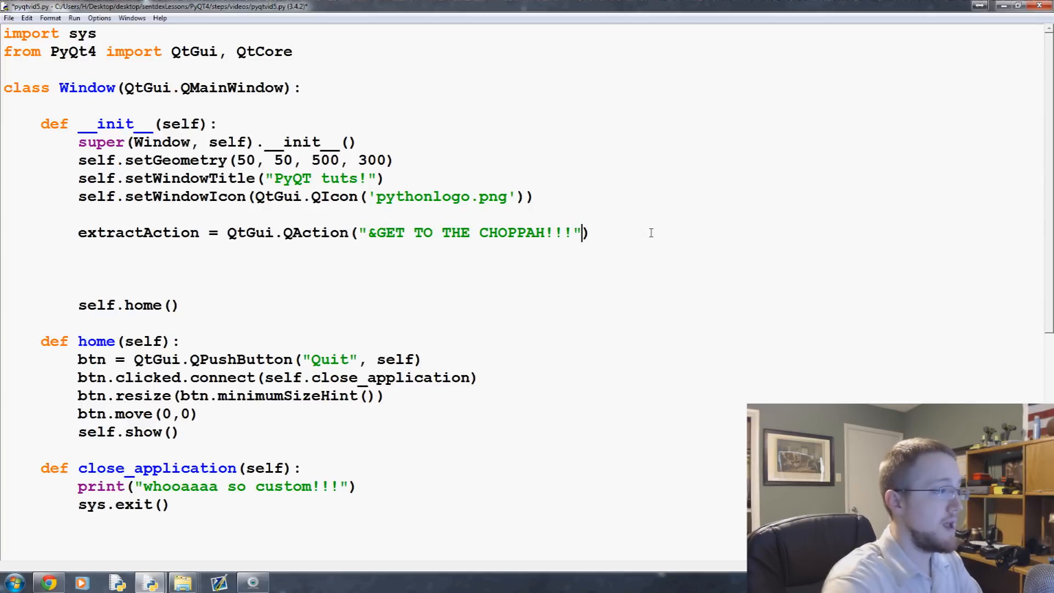
text(, self))
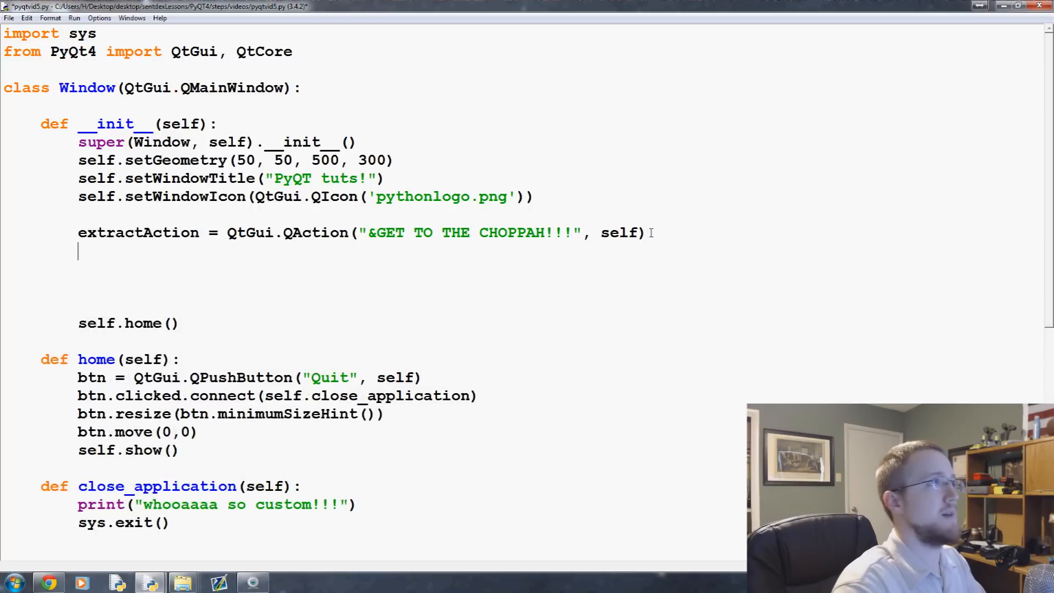
text(ext)
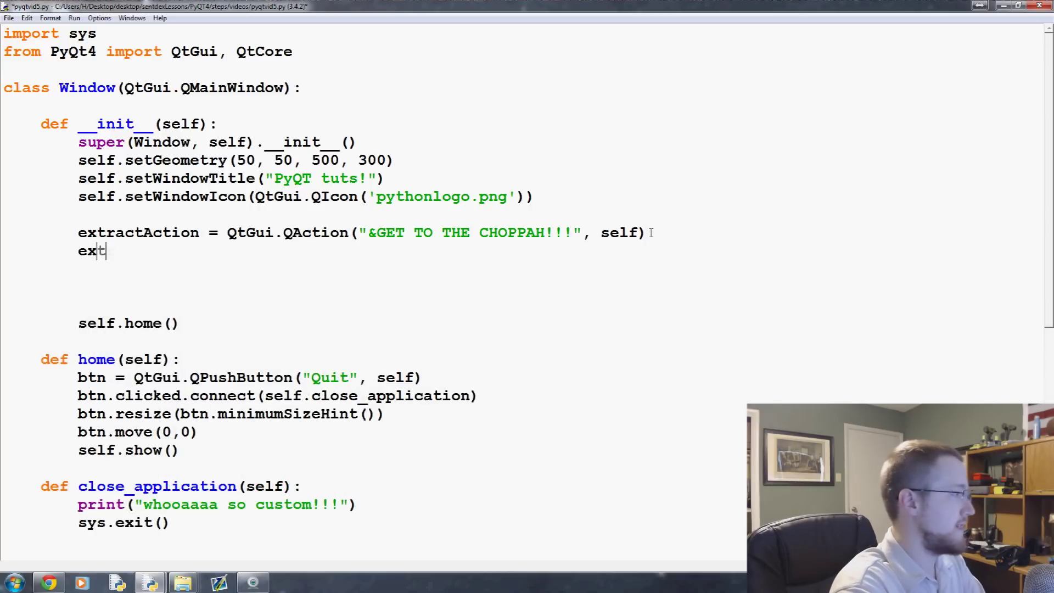
text(ractAction.)
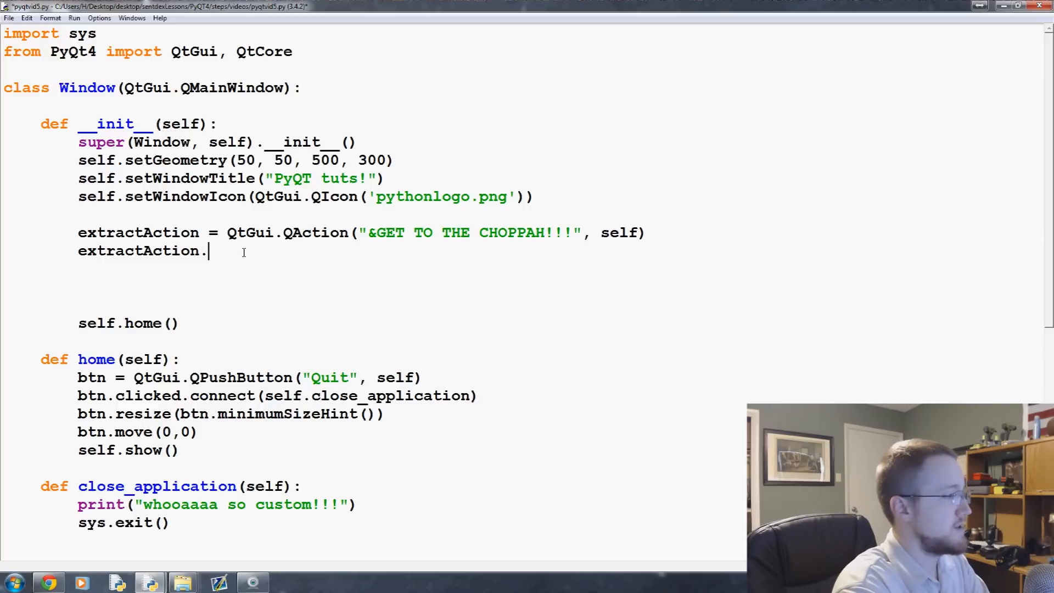
Add extractAction.setShortcut("Ctrl+Q") and start a new extractAction line below it
text(se)
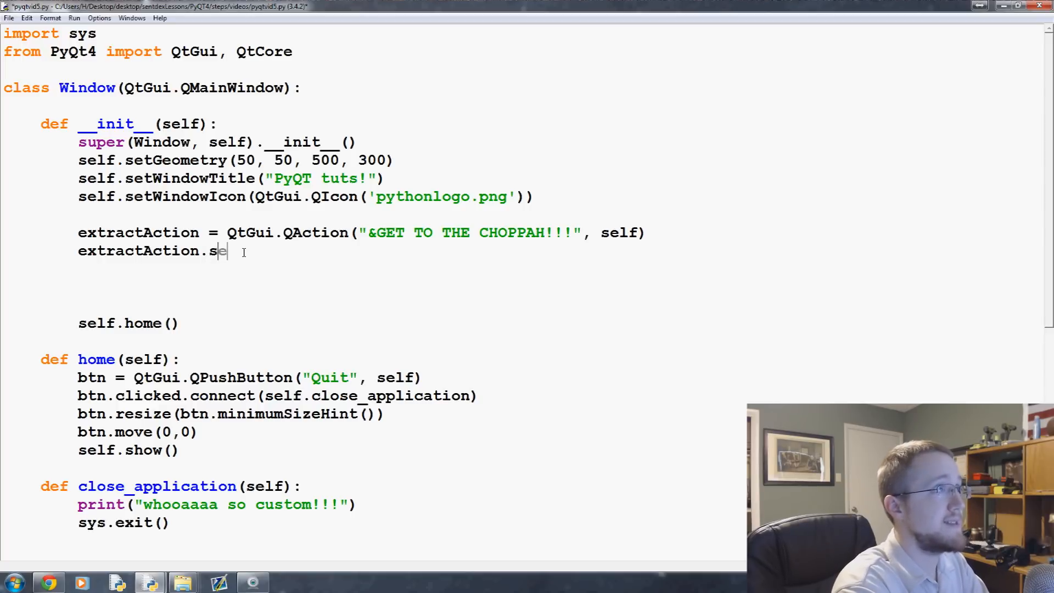
text(etShortcut())
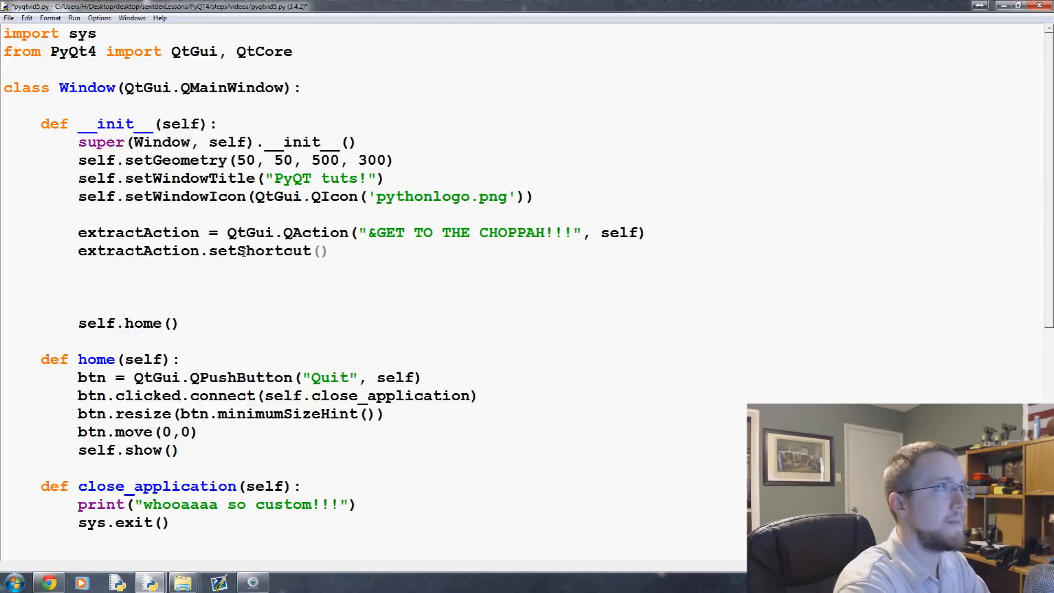
text("")
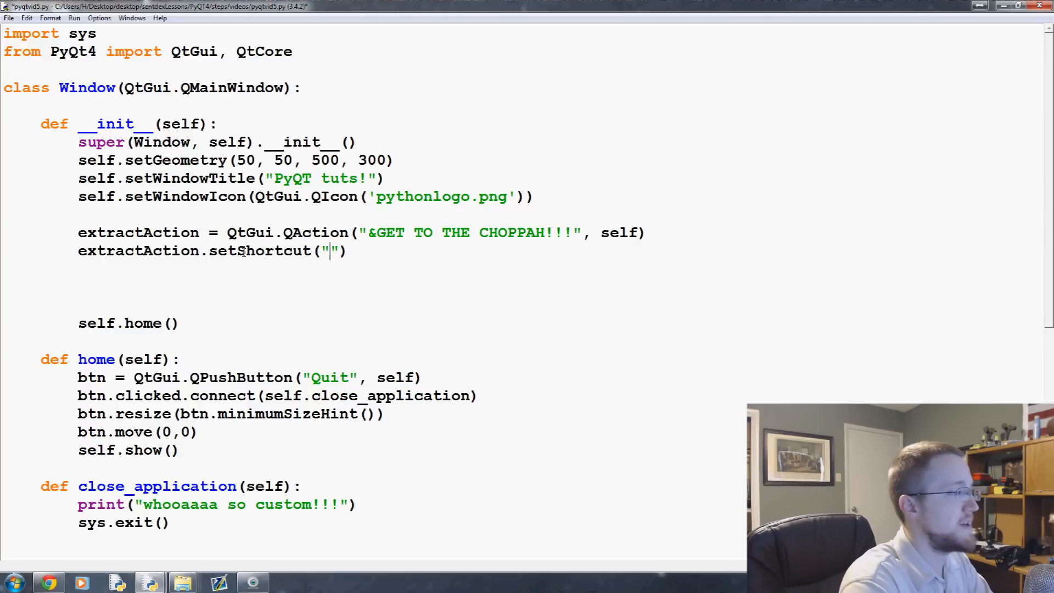
text(Ctrl+)
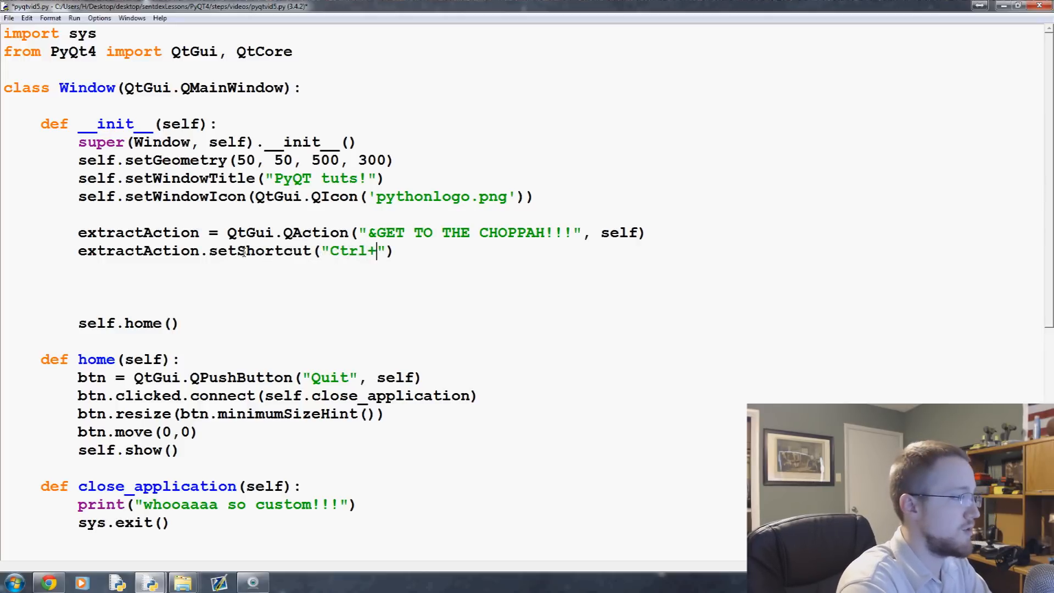
text(Q)
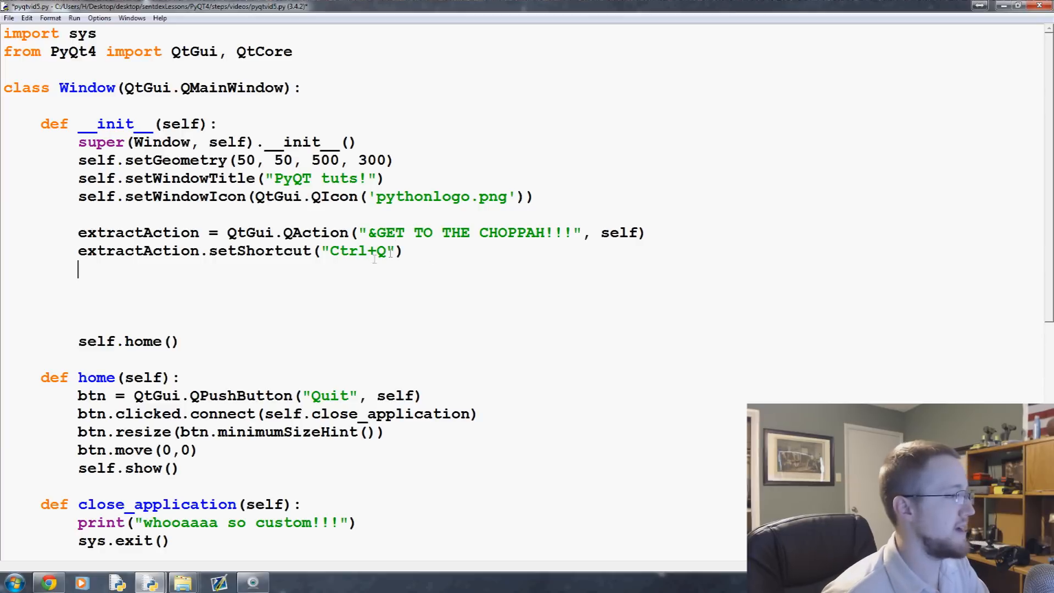
text(s)
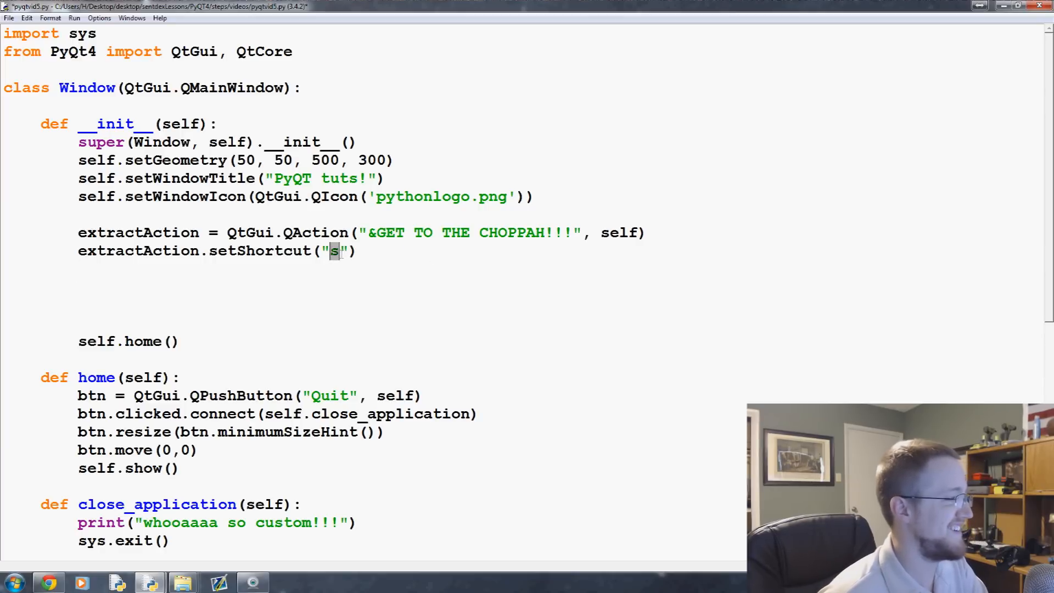
text(Ctrl+Q)
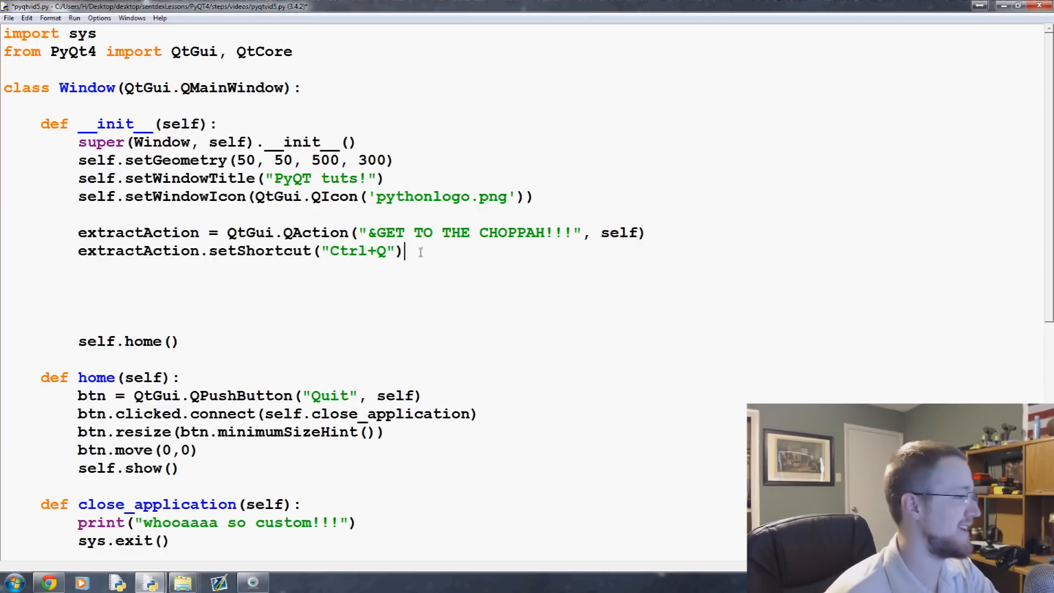
key(enter)
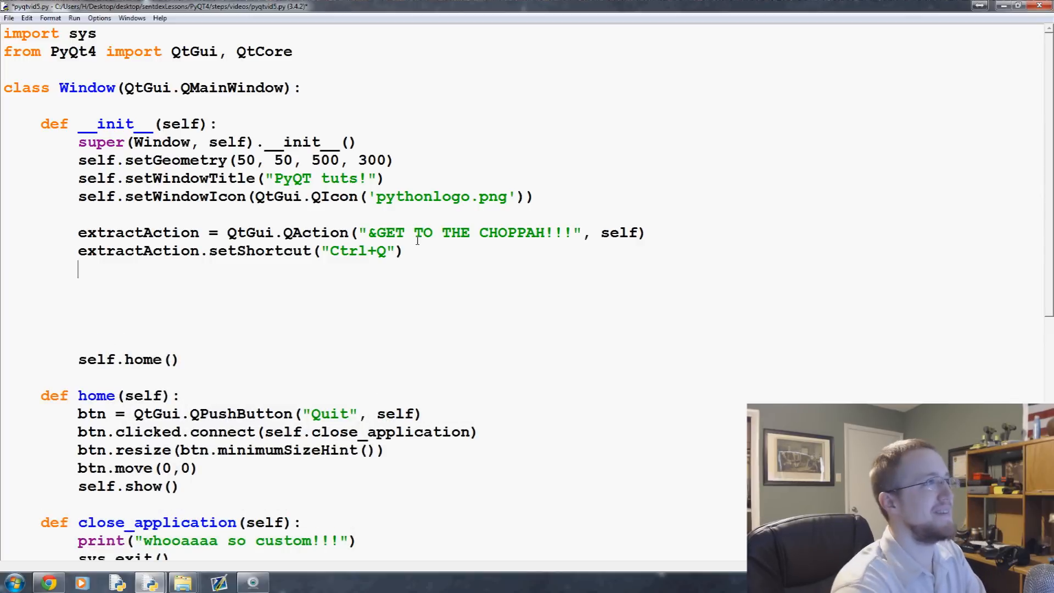
text(extractAction.)
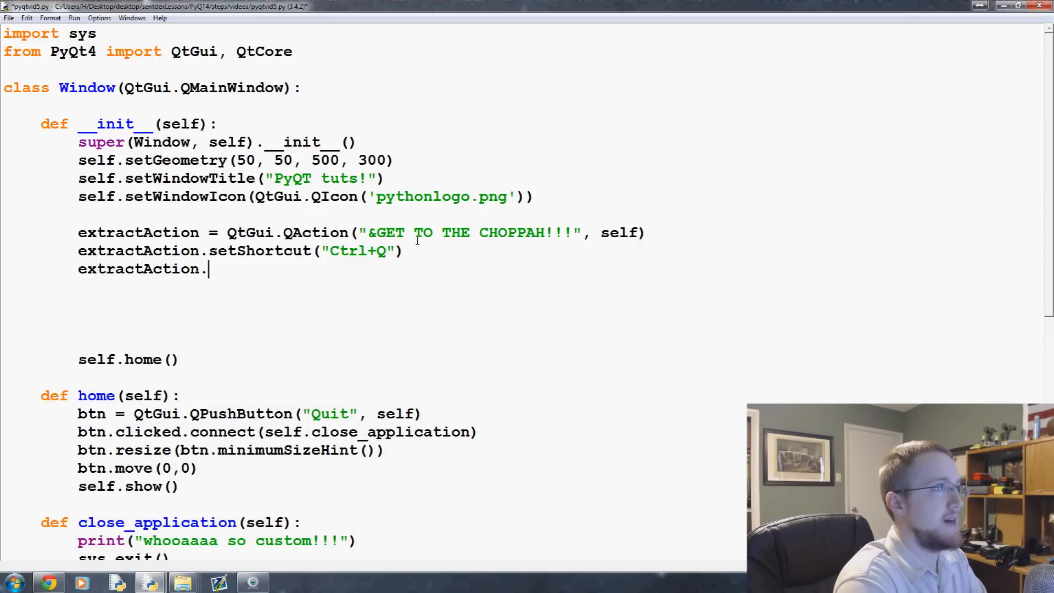
Finish the line as extractAction.setStatusTip('Leave The App') and move to the blank line below
text(setStatus)
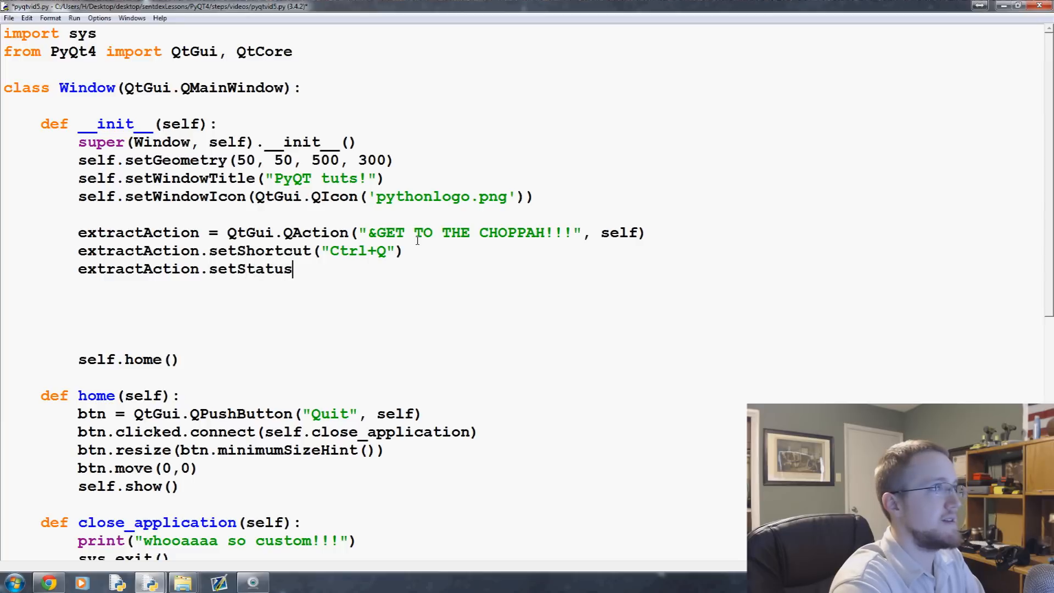
text(Tip())
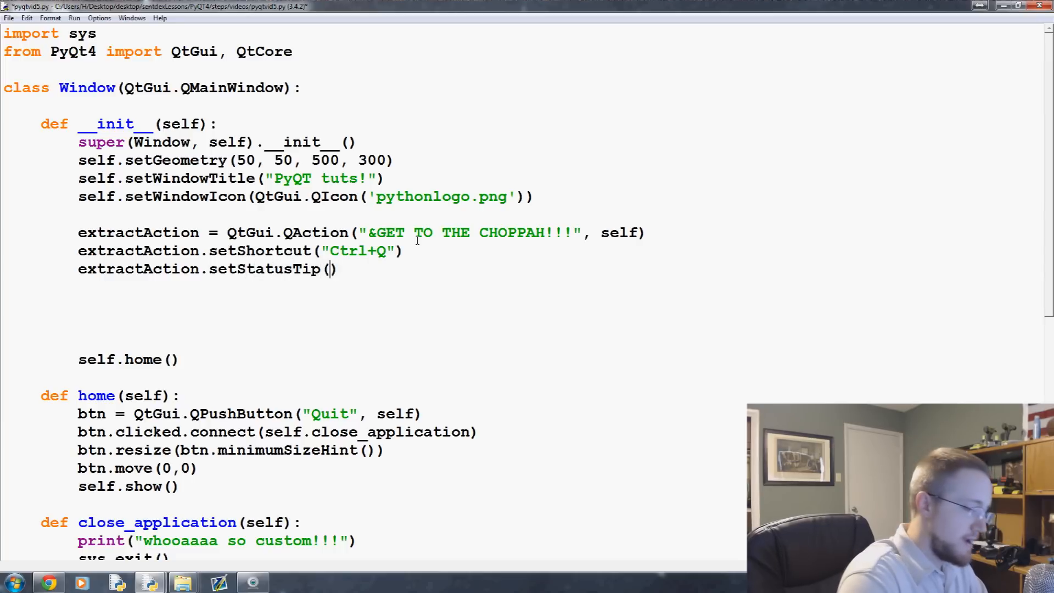
text('Leave')
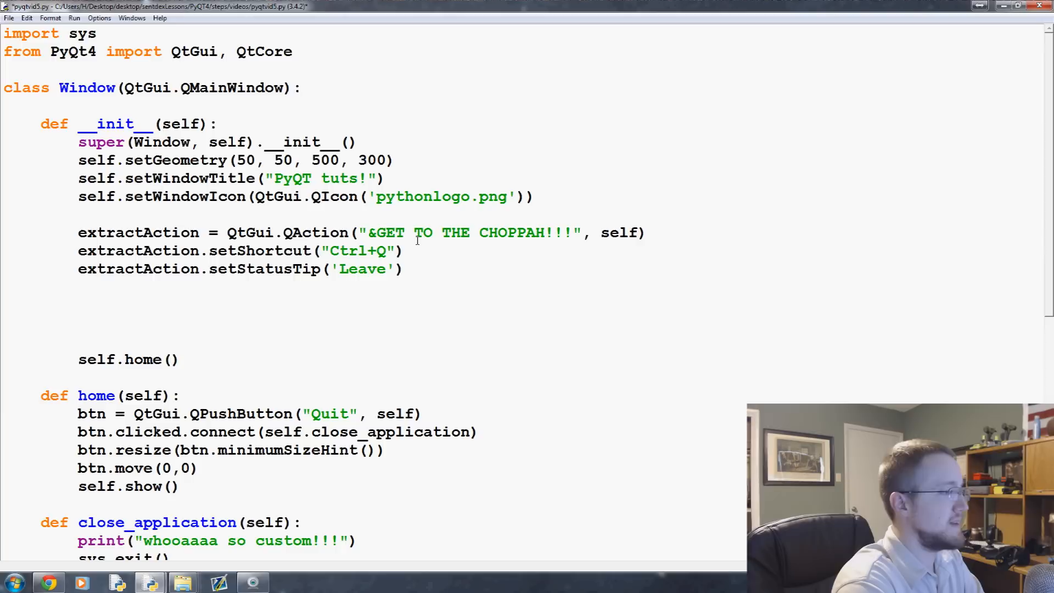
text(The App)
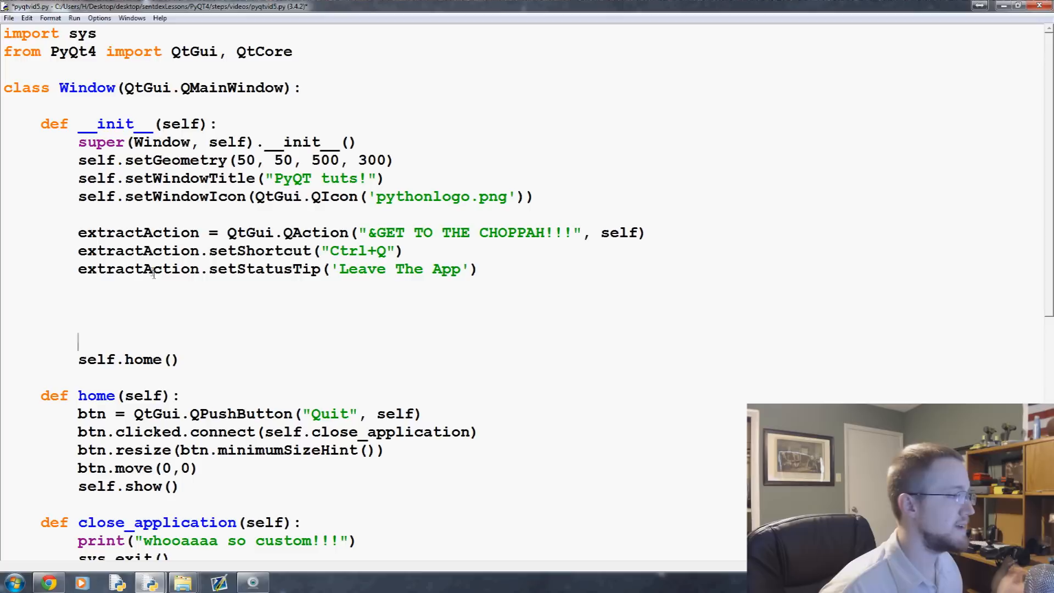
double_click(262, 269)
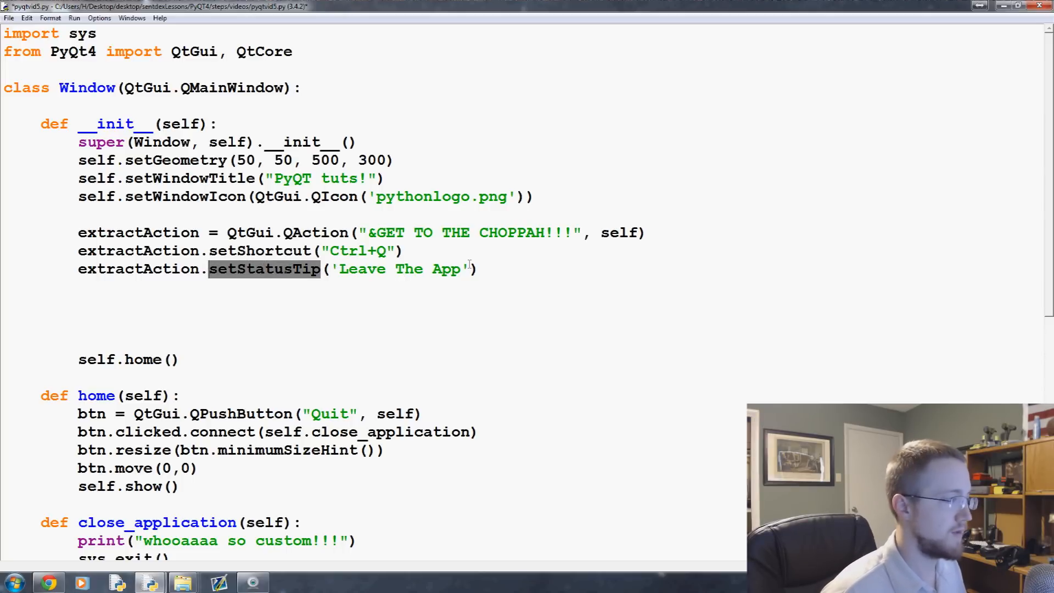
click(528, 266)
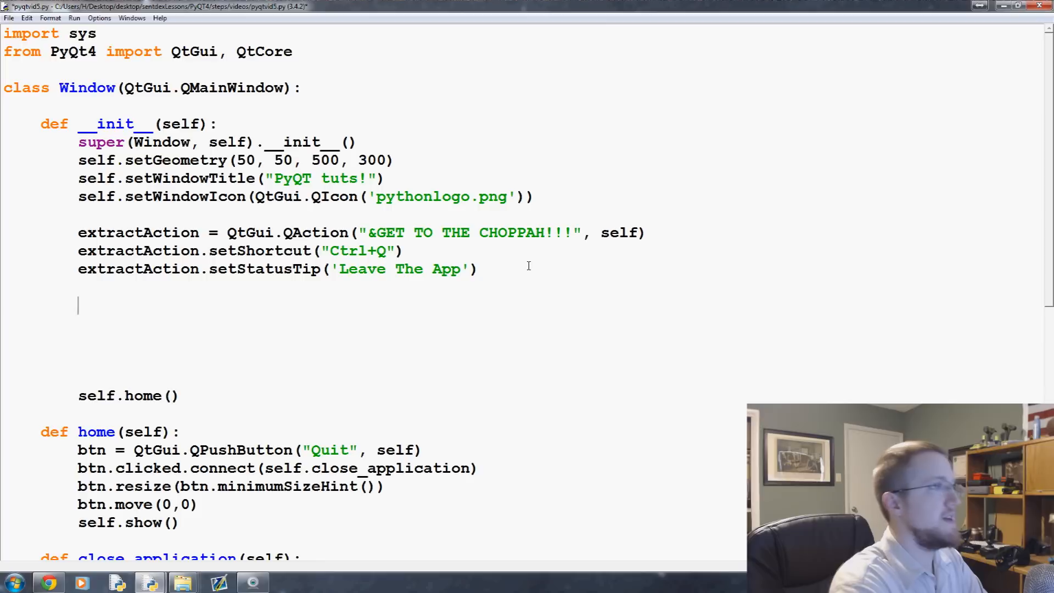
Add self.statusBar() and extractAction.triggered.connect(self.close_application) to __init__
text(self.statusBar()
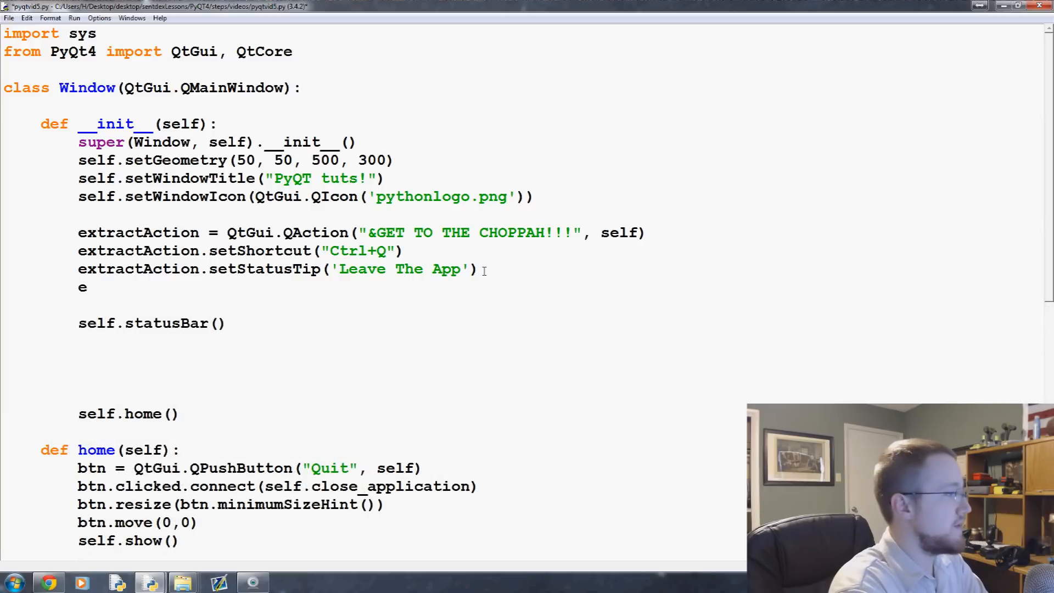
text(xtractAction)
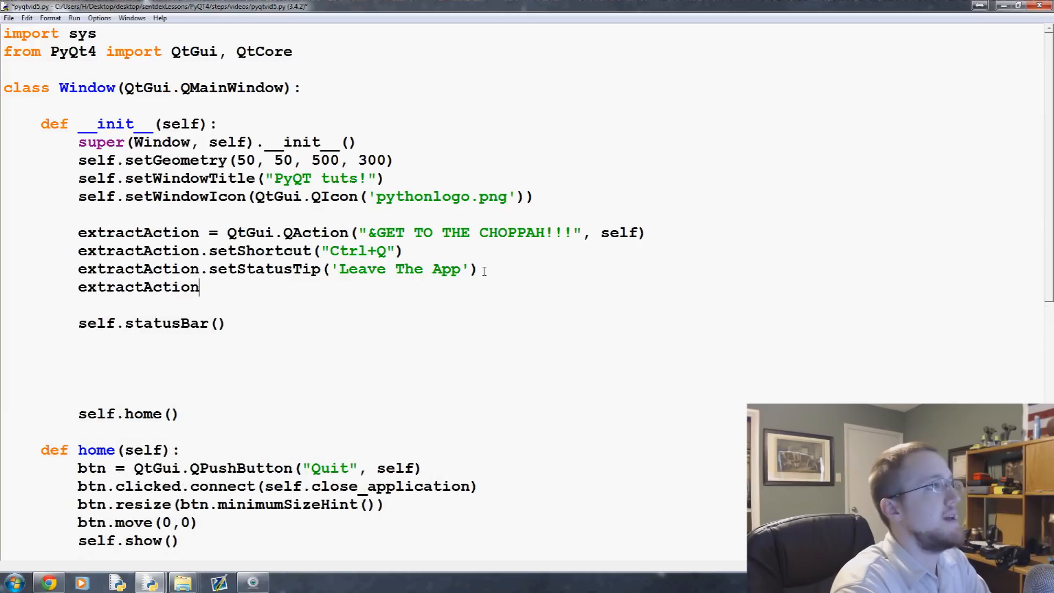
text(.t)
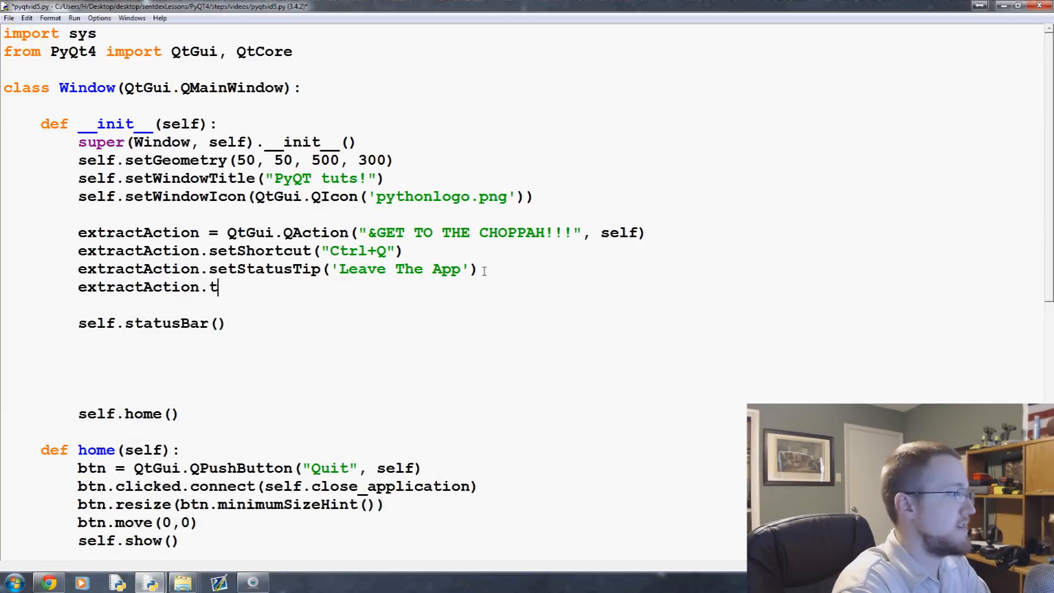
text(riggered.)
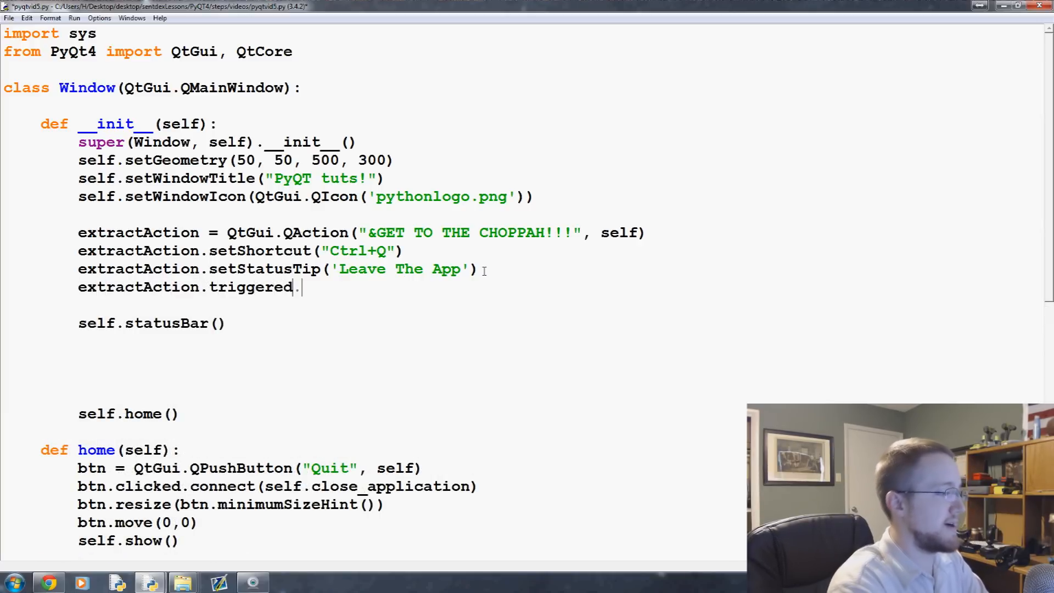
double_click(150, 486)
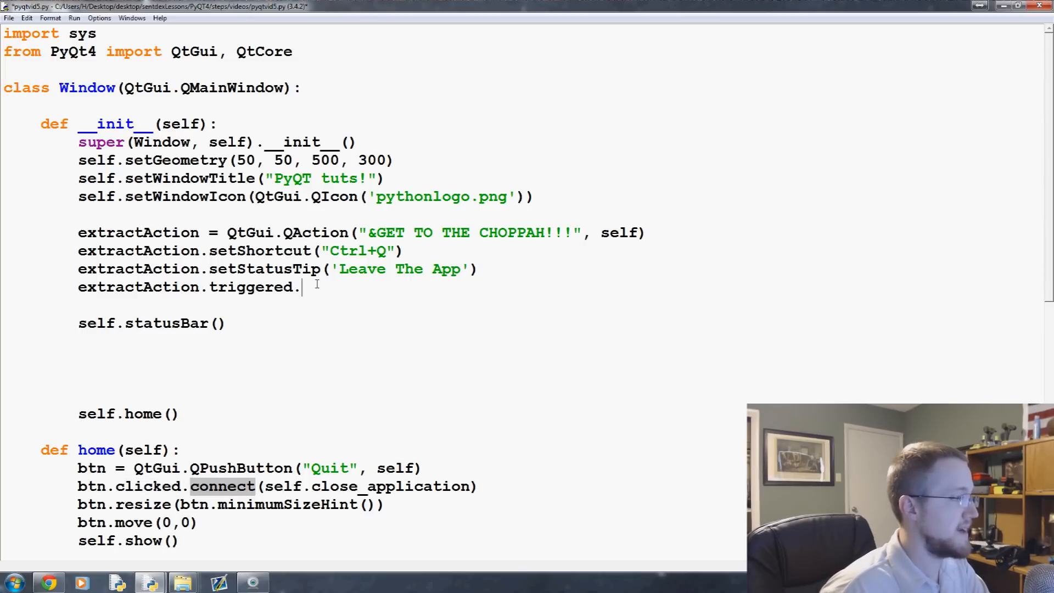
text(connect()
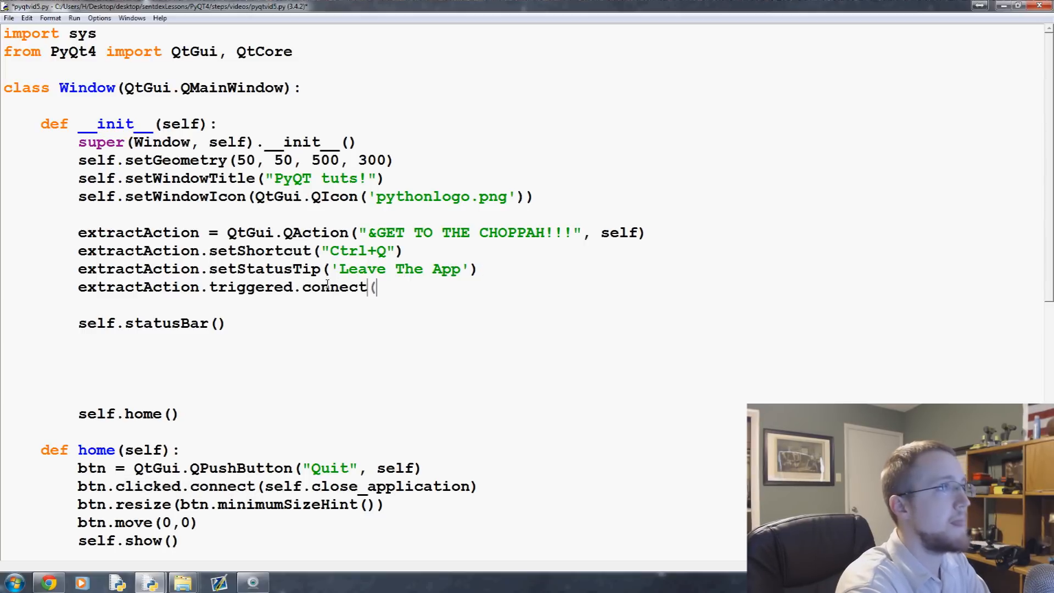
text())
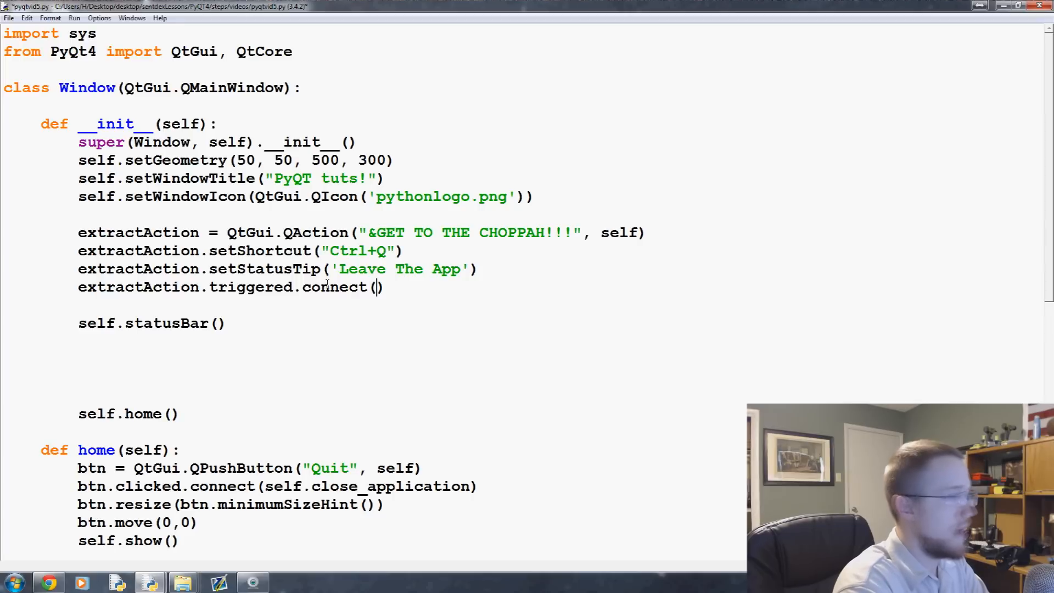
text(s)
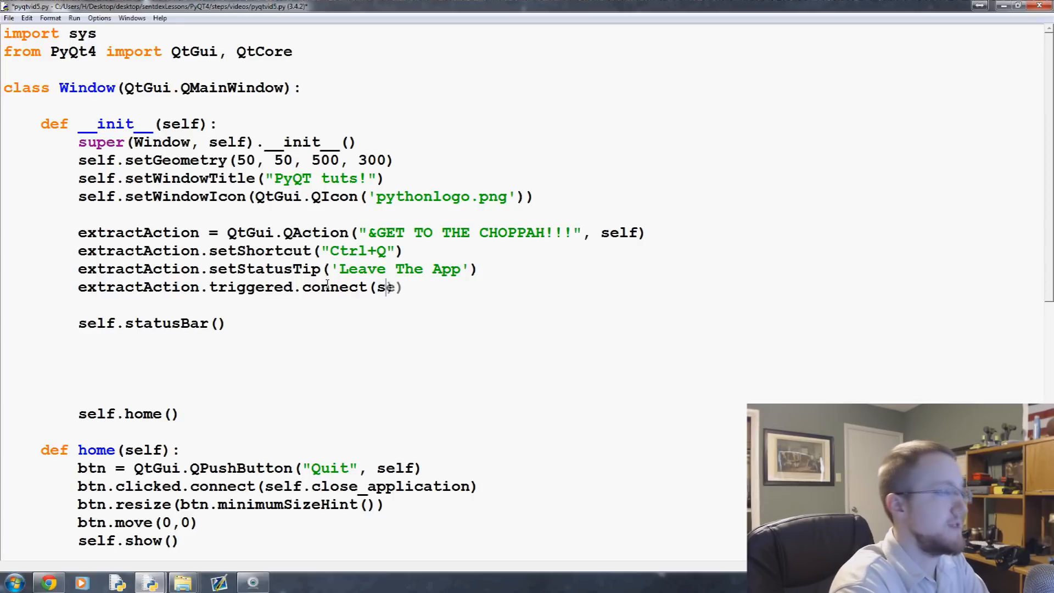
text(elf.cl)
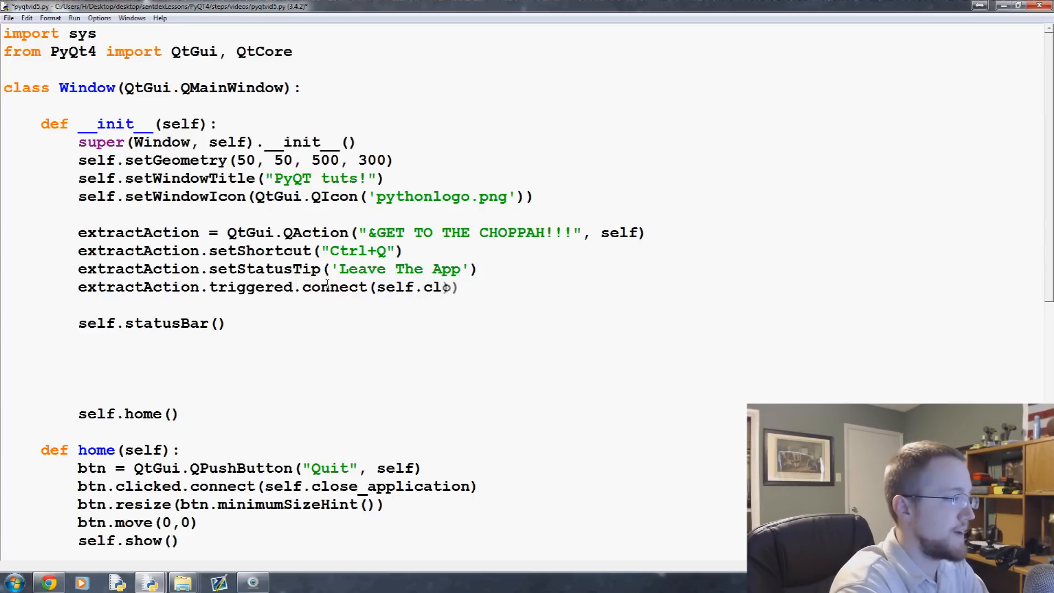
text(ose_application)
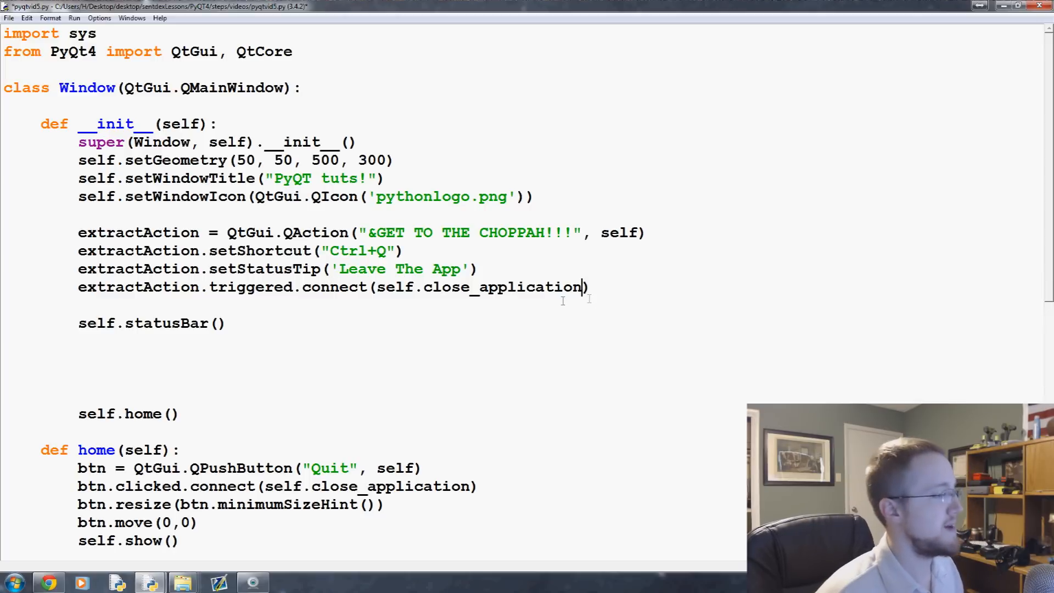
mouse_move(648, 187)
text(mainMenu )
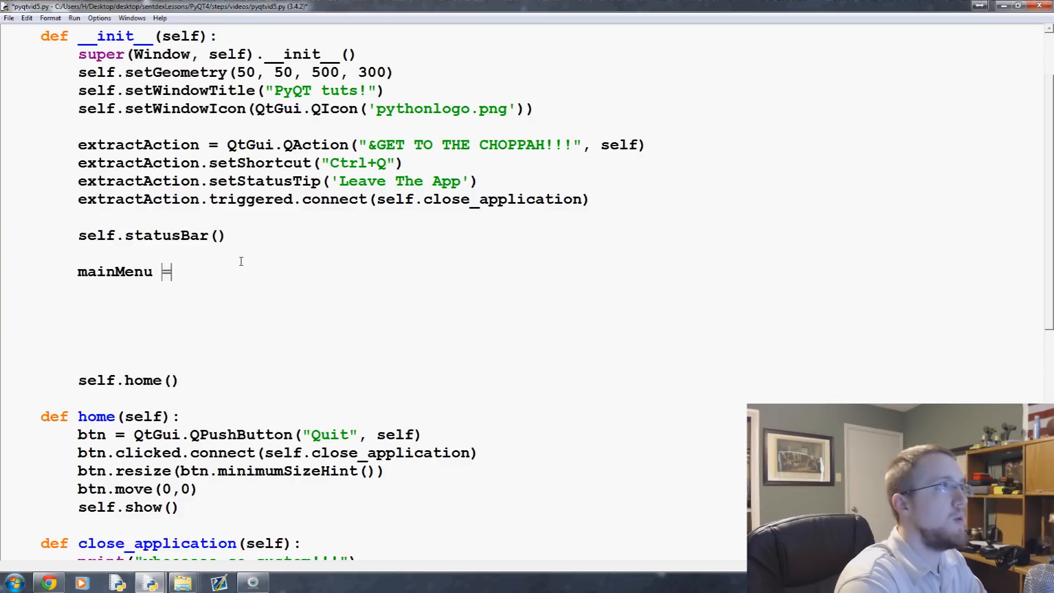
Add mainMenu = self.menuBar() beneath self.statusBar(), highlighting the statusBar call
text(= self)
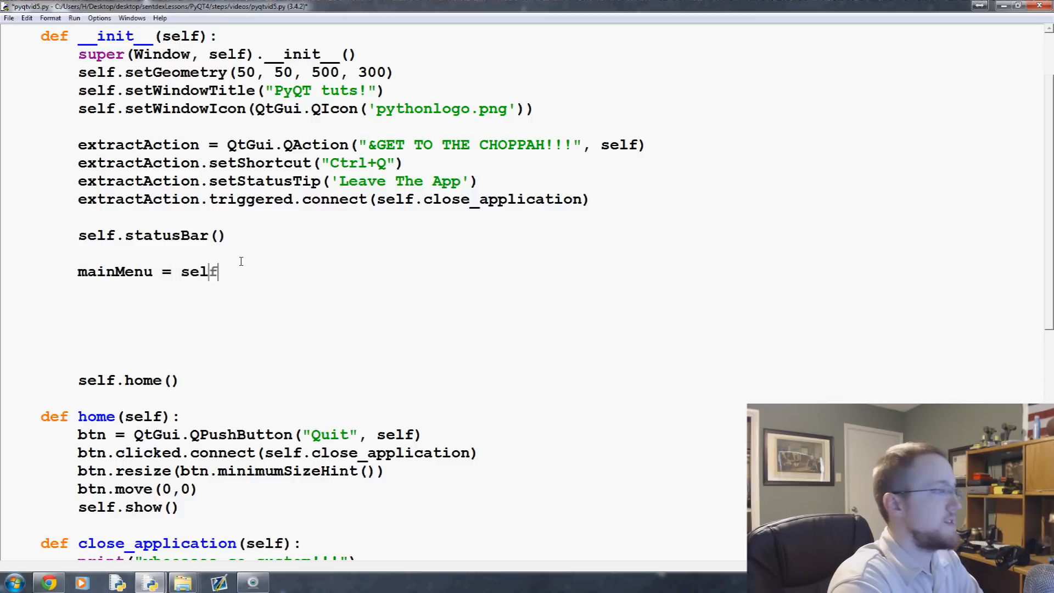
text(.menuBar())
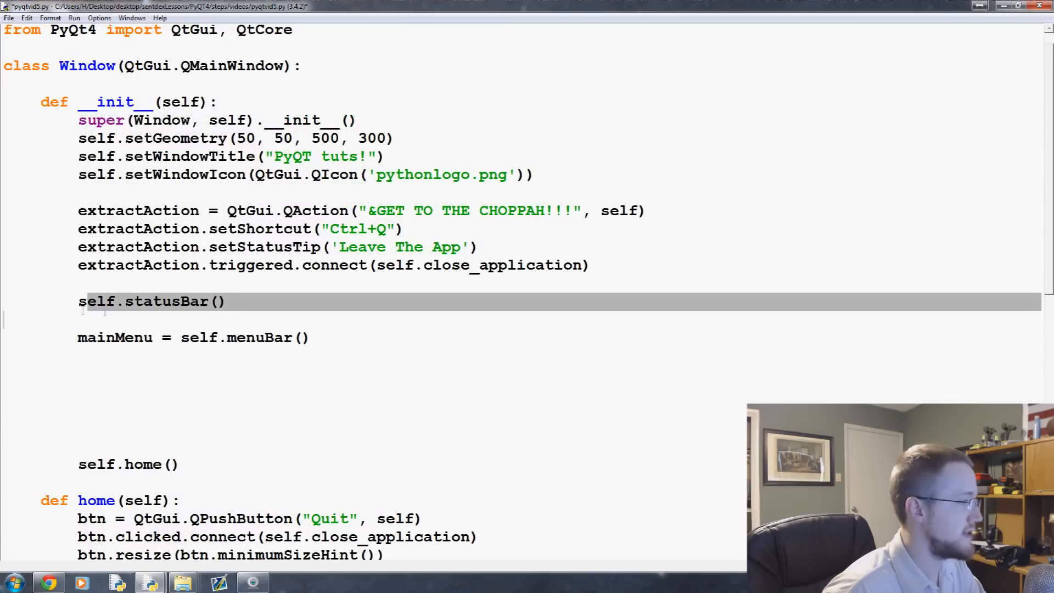
click(227, 301)
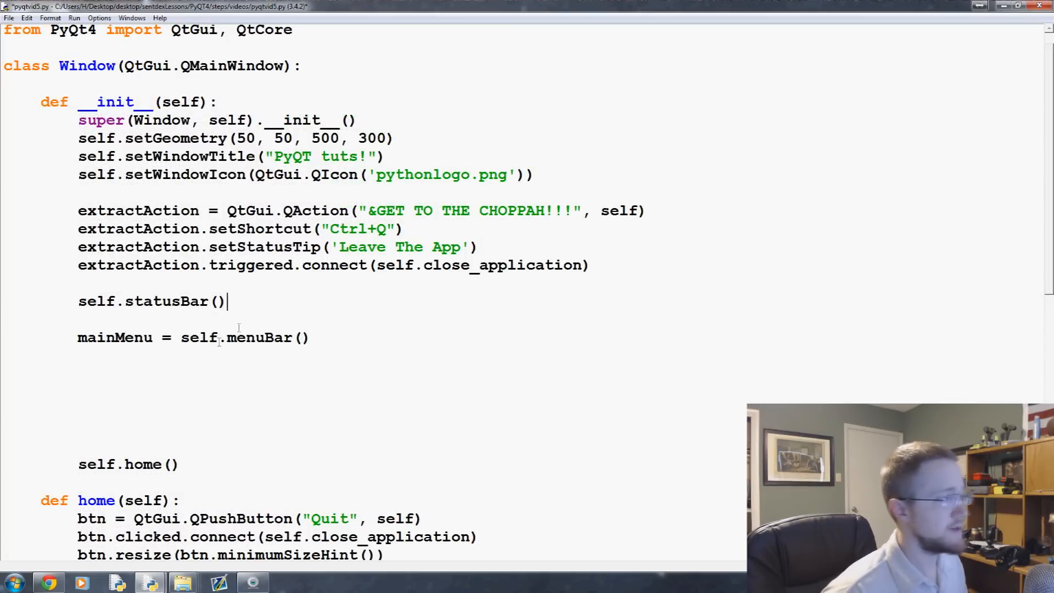
drag(178, 337, 235, 338)
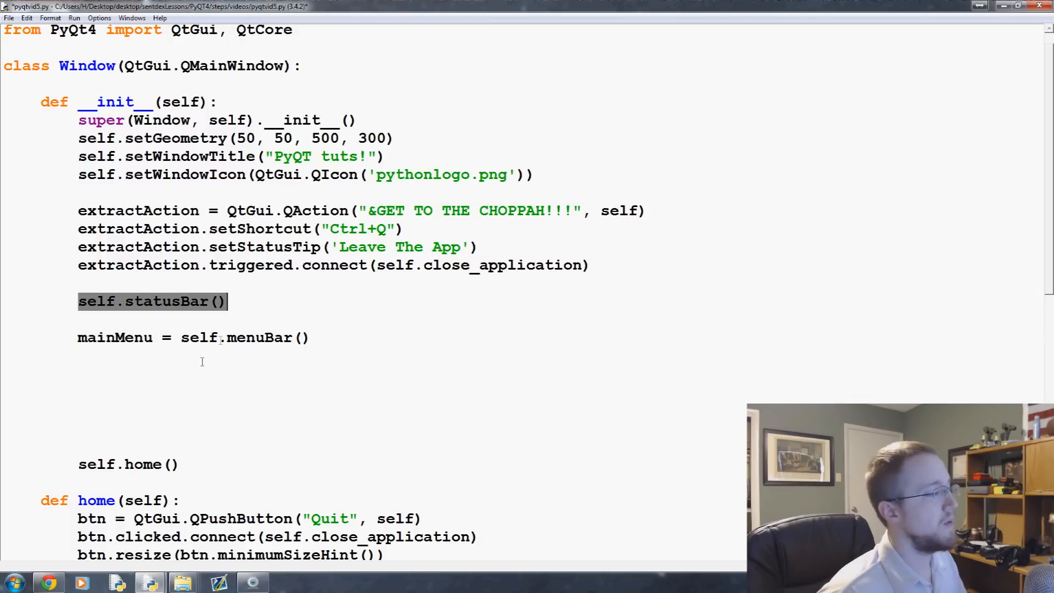
click(219, 337)
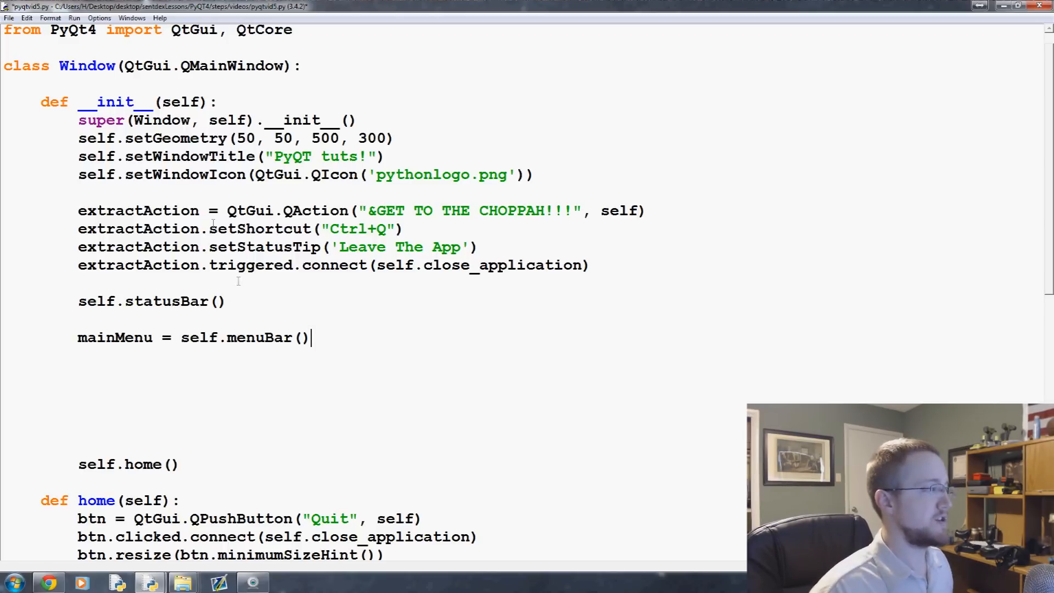
double_click(137, 210)
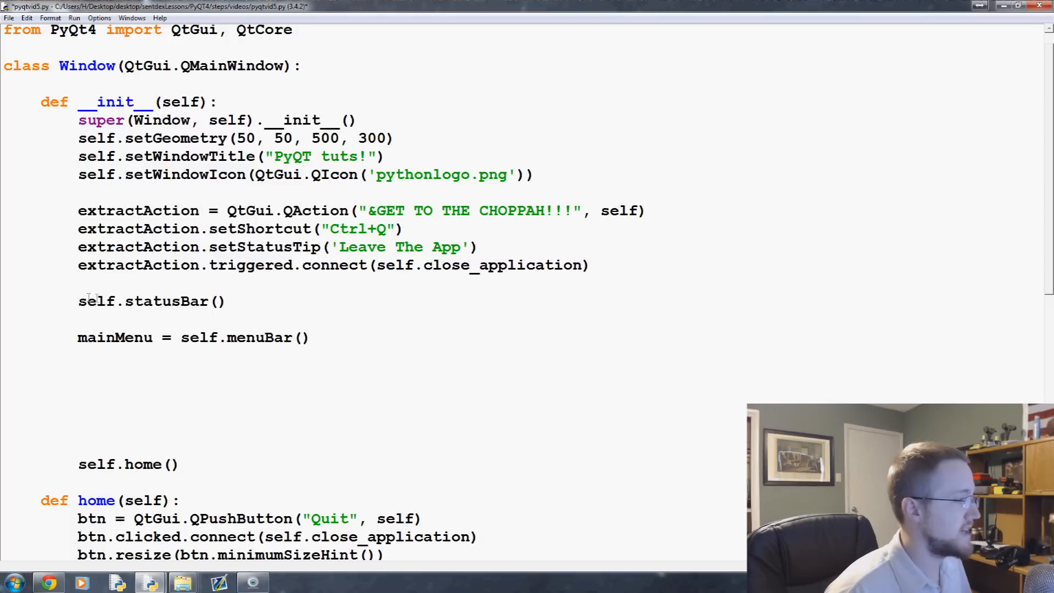
click(311, 337)
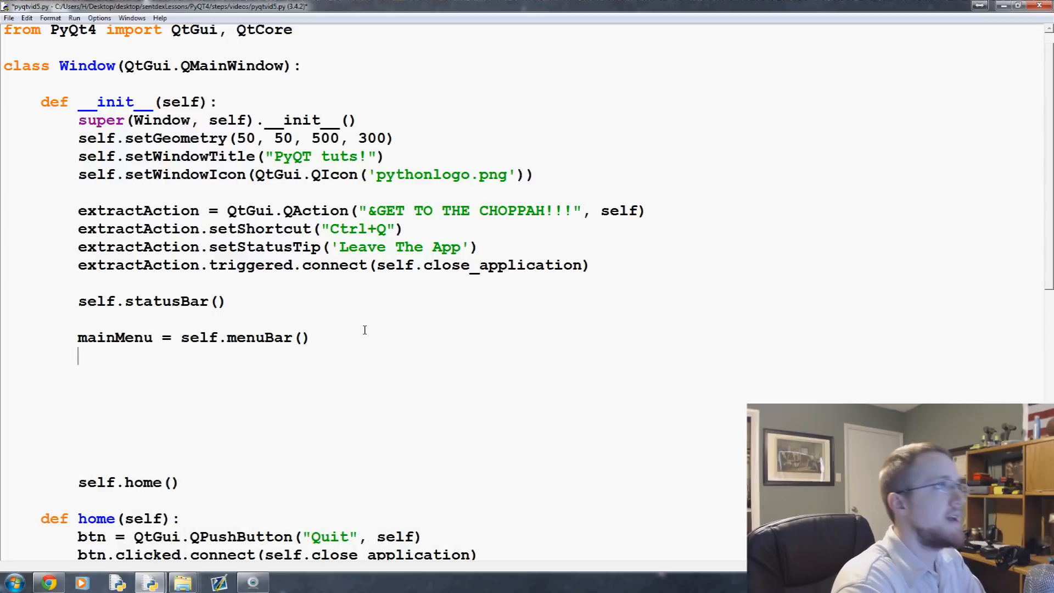
Add fileMenu = mainMenu.addMenu('&File') and fileMenu.addAction(extractAction) below the menuBar line
text(fileMenu = mainM)
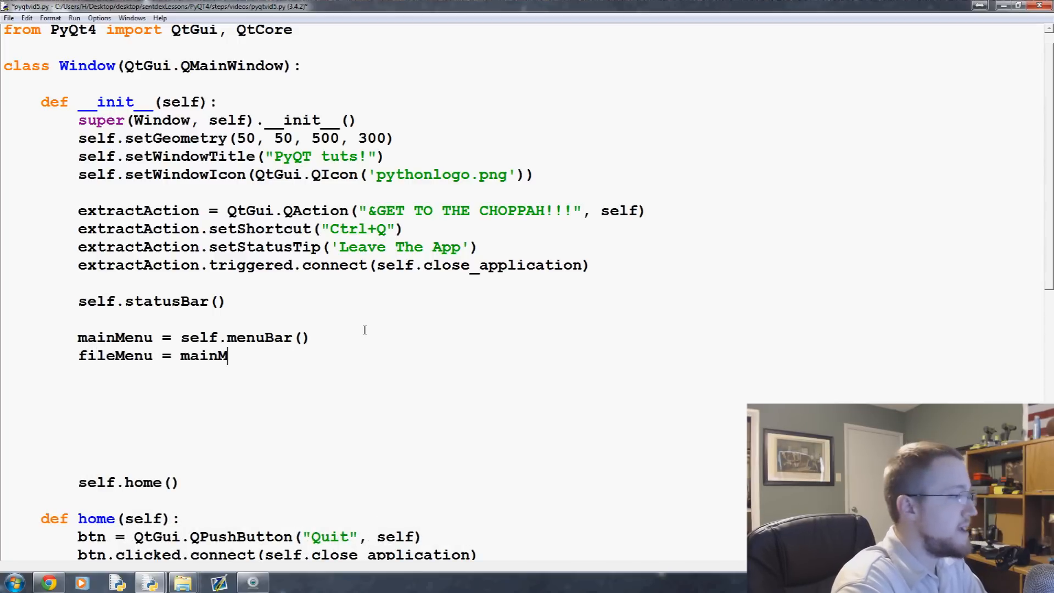
text(enu.addMen)
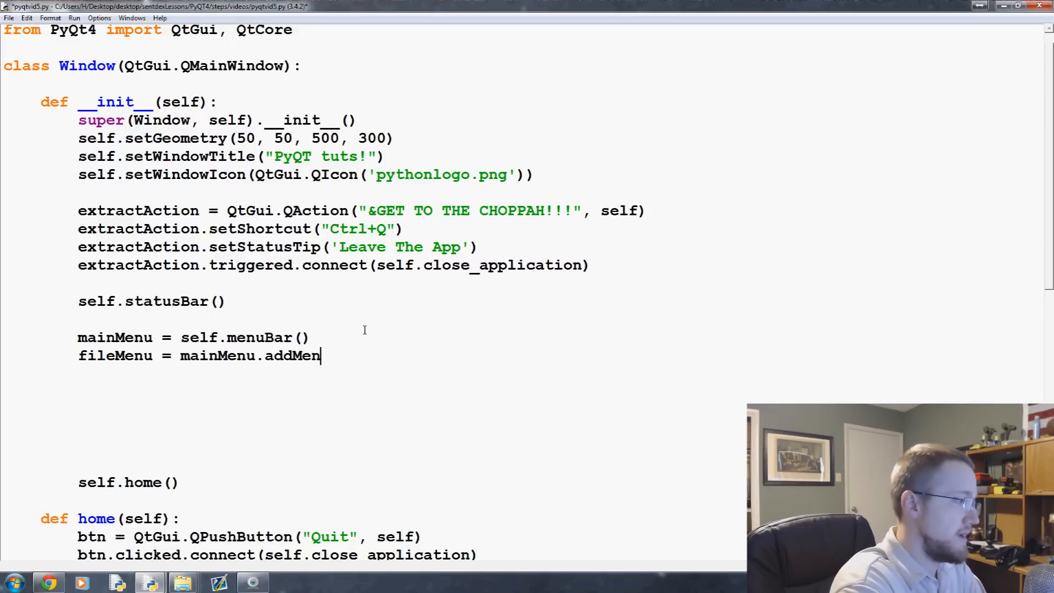
text(u())
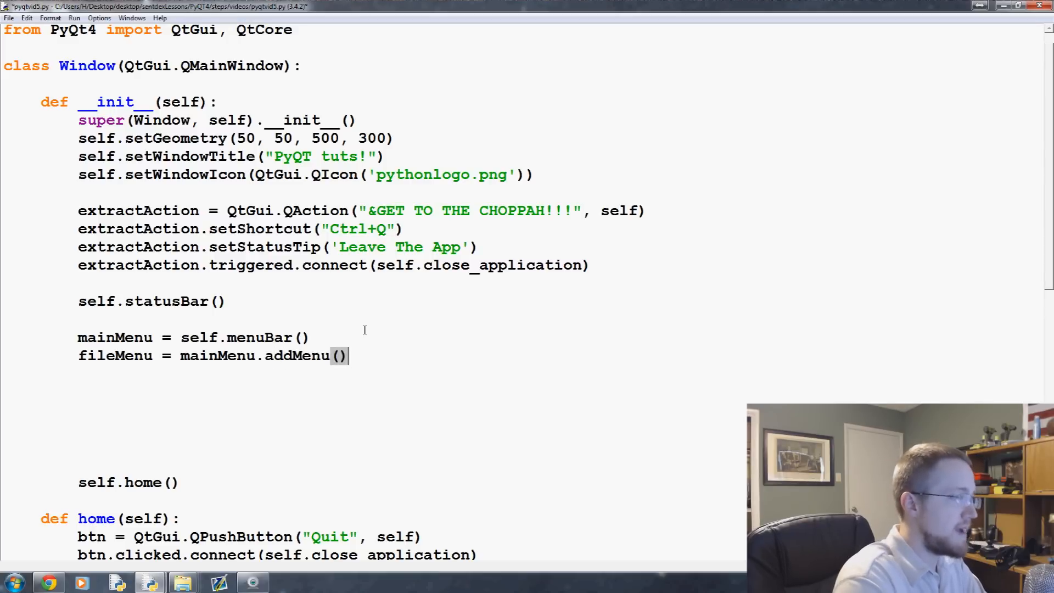
text(&)
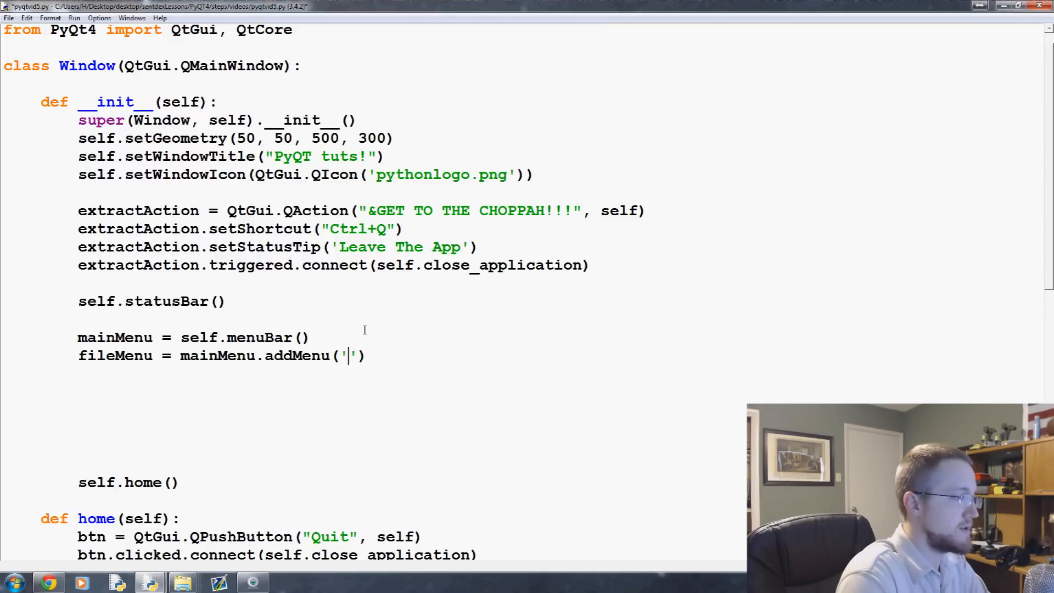
text(&File)
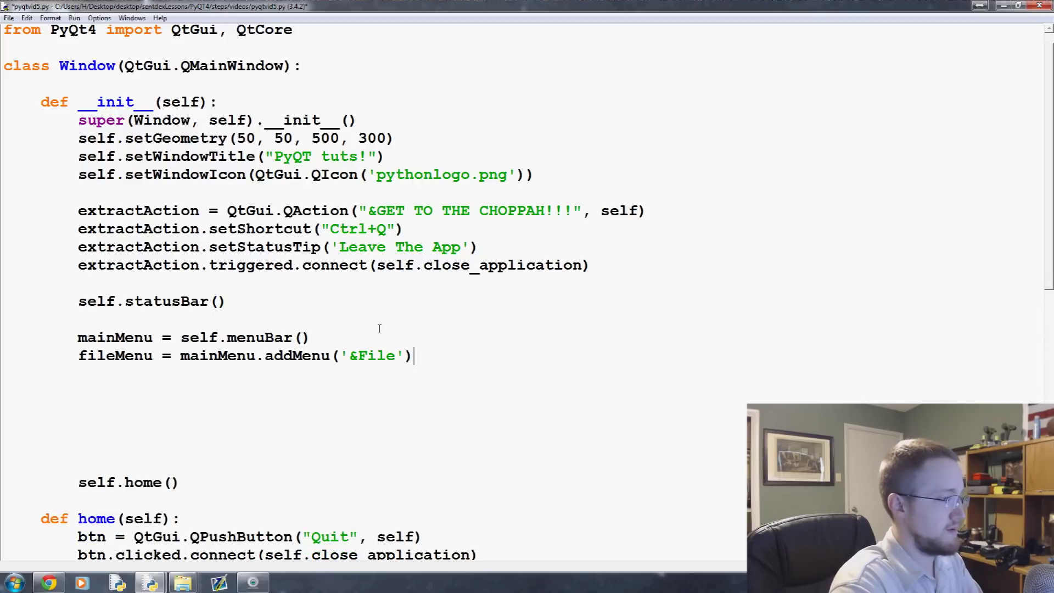
text(fileMenu.)
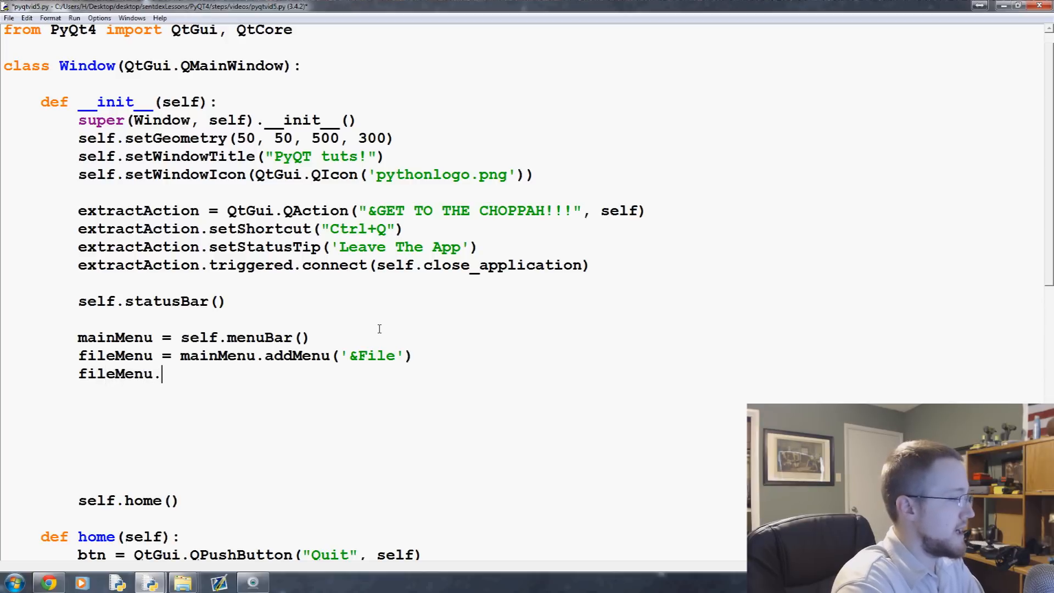
text(addAction(ex)
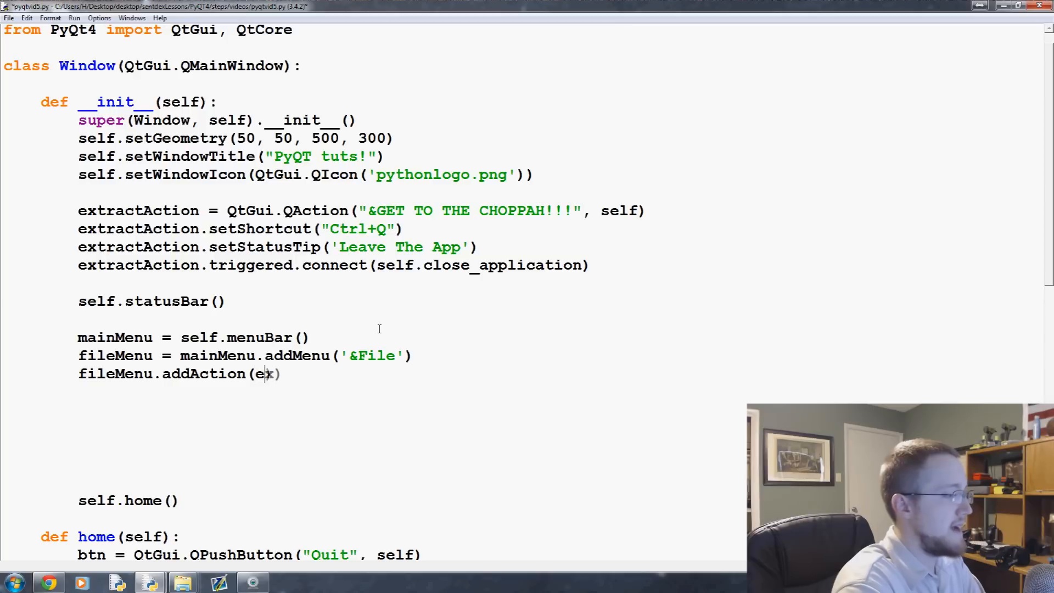
text(xtractA)
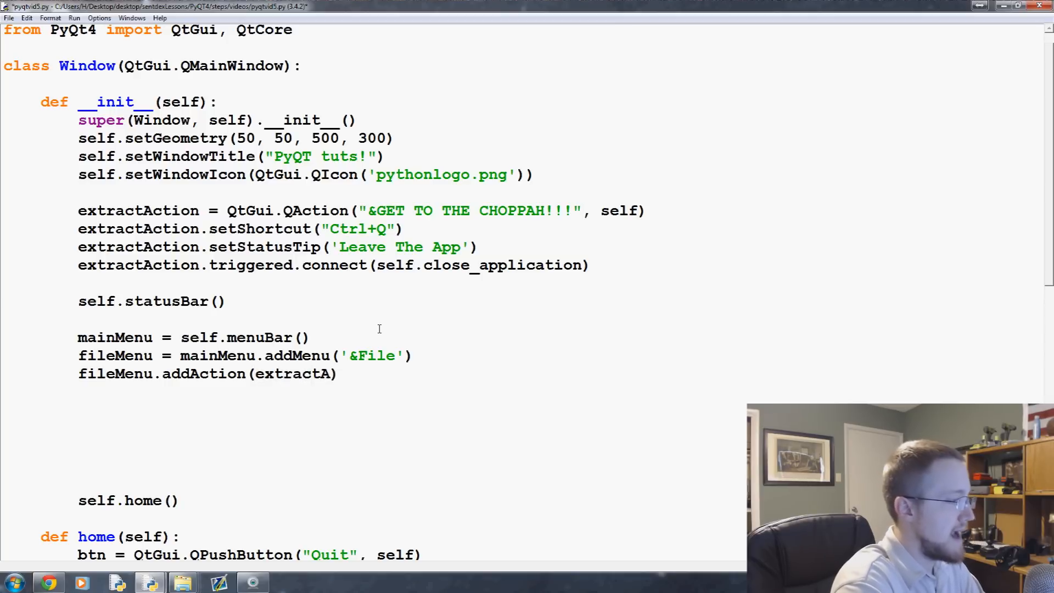
text(ction)
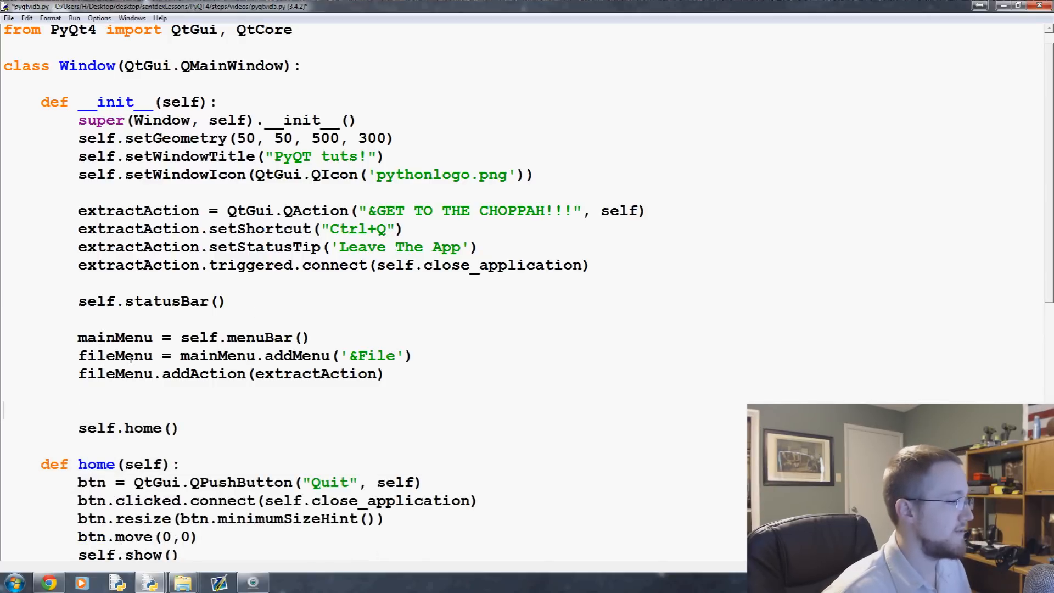
drag(264, 265, 590, 265)
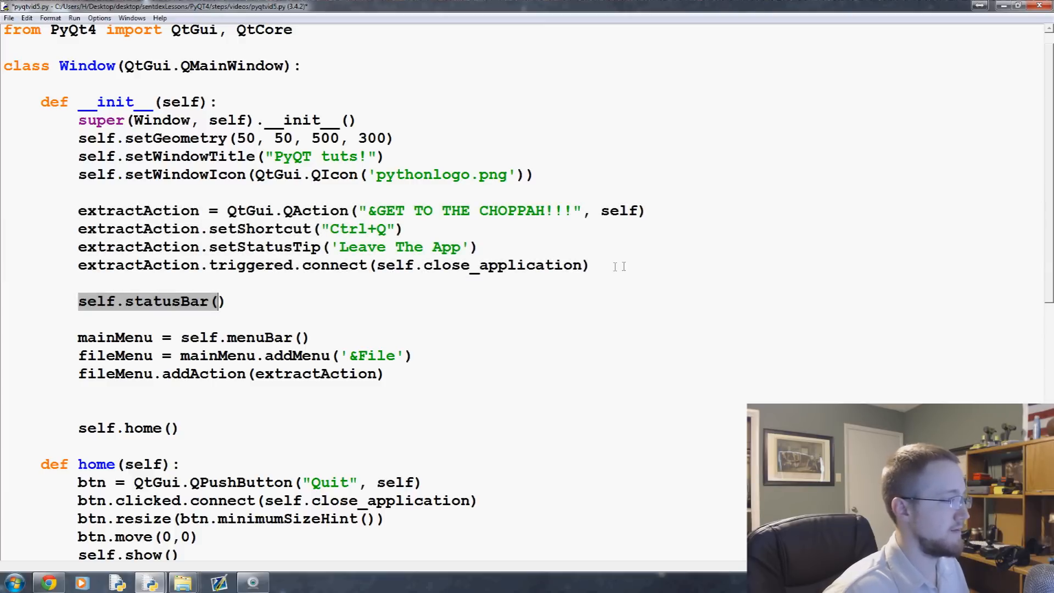
drag(78, 210, 589, 264)
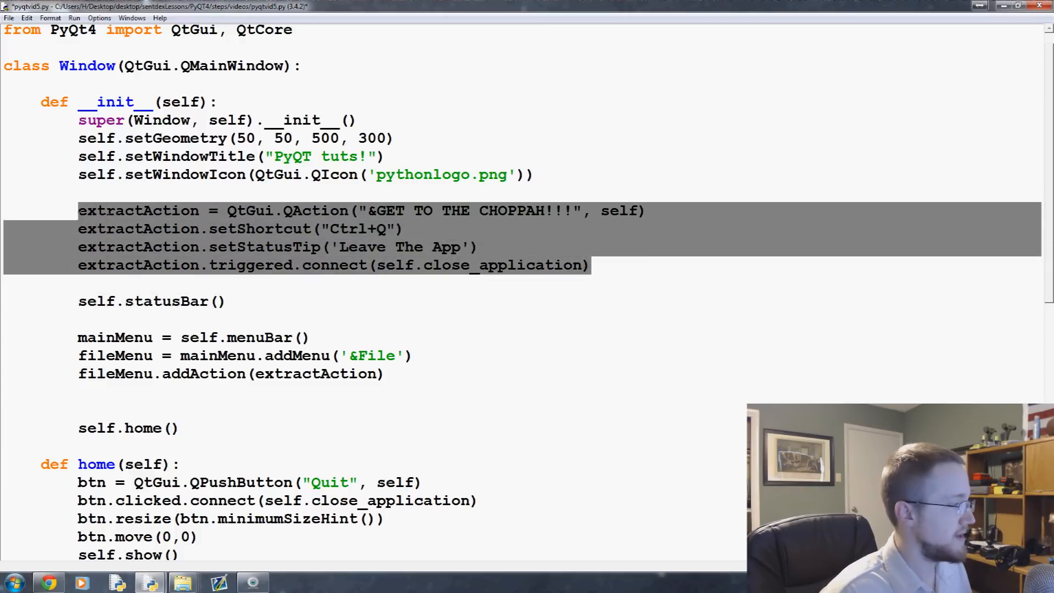
click(312, 337)
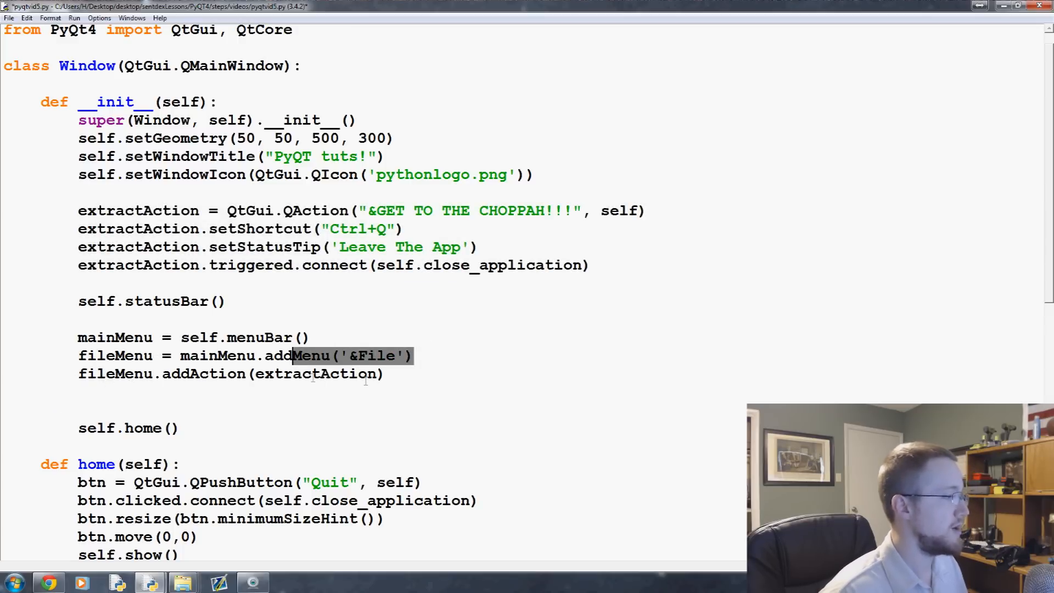
mouse_move(334, 381)
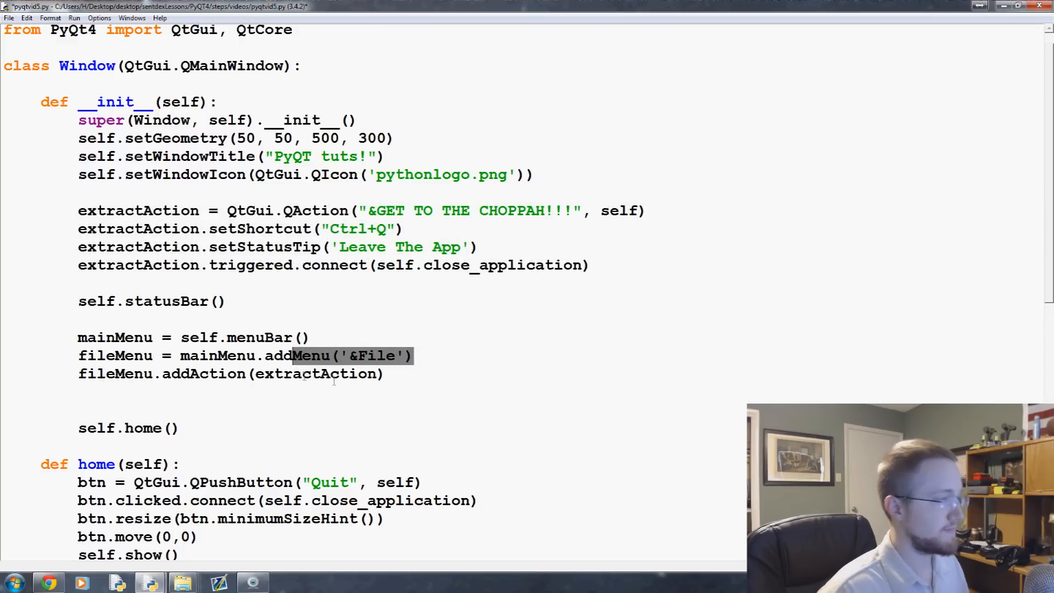
double_click(313, 374)
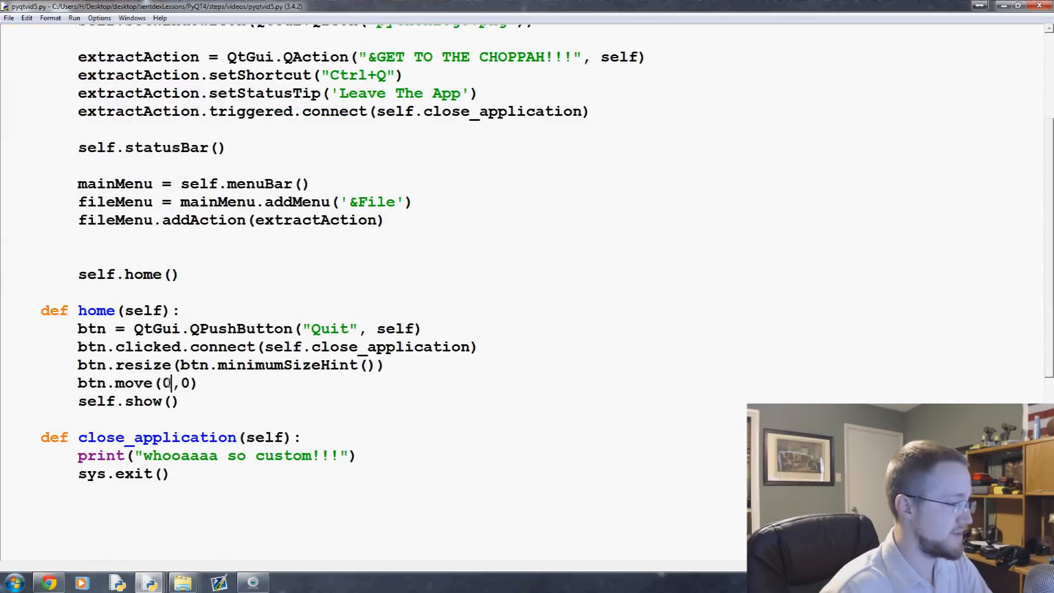
Change btn.move to (0,100), run the script, and check the window's File menu
text(00)
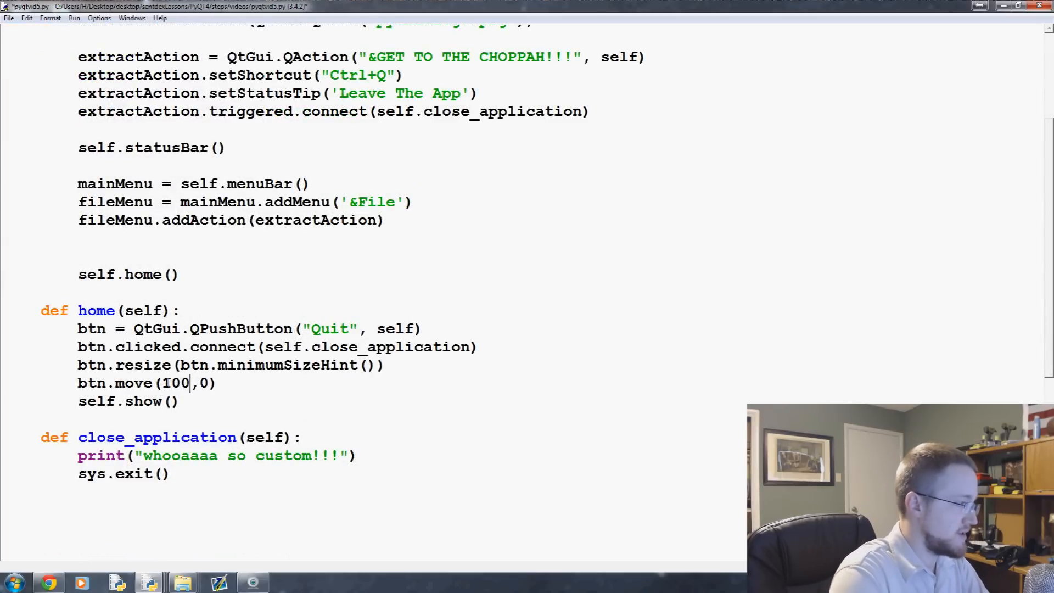
text(100)
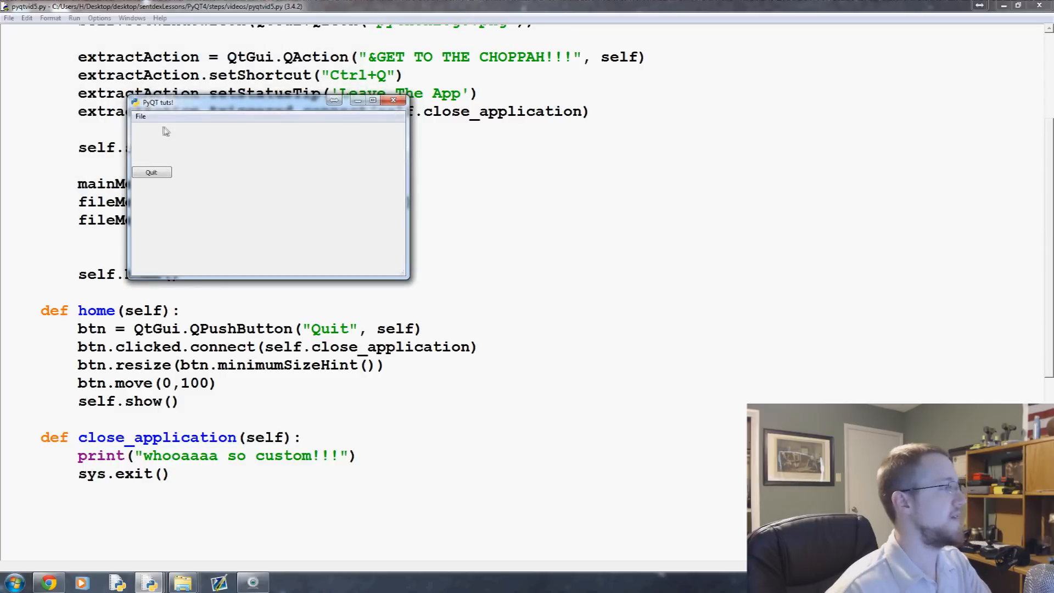
click(141, 116)
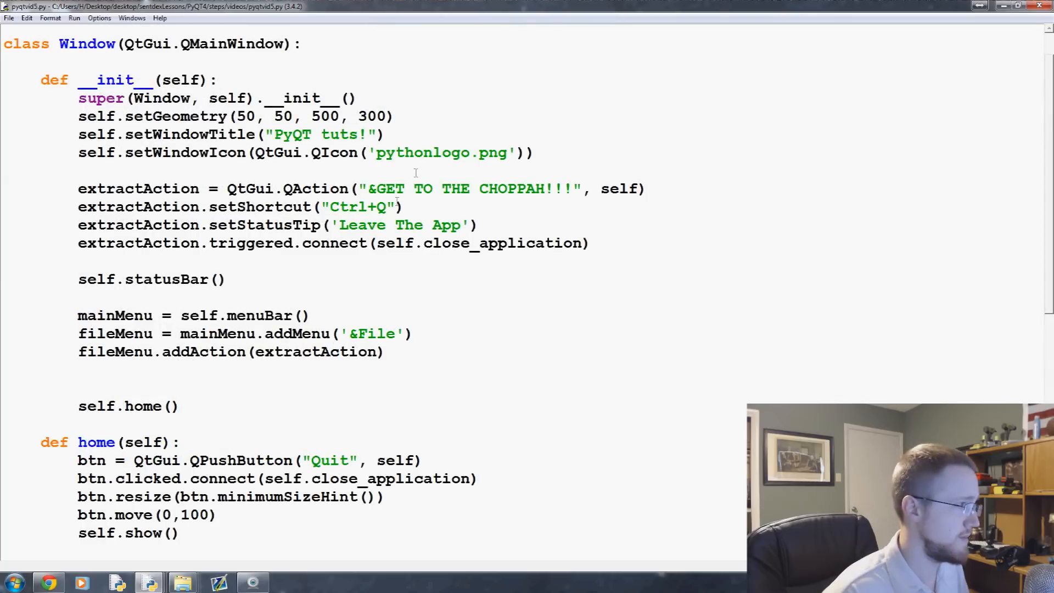
drag(329, 206, 390, 206)
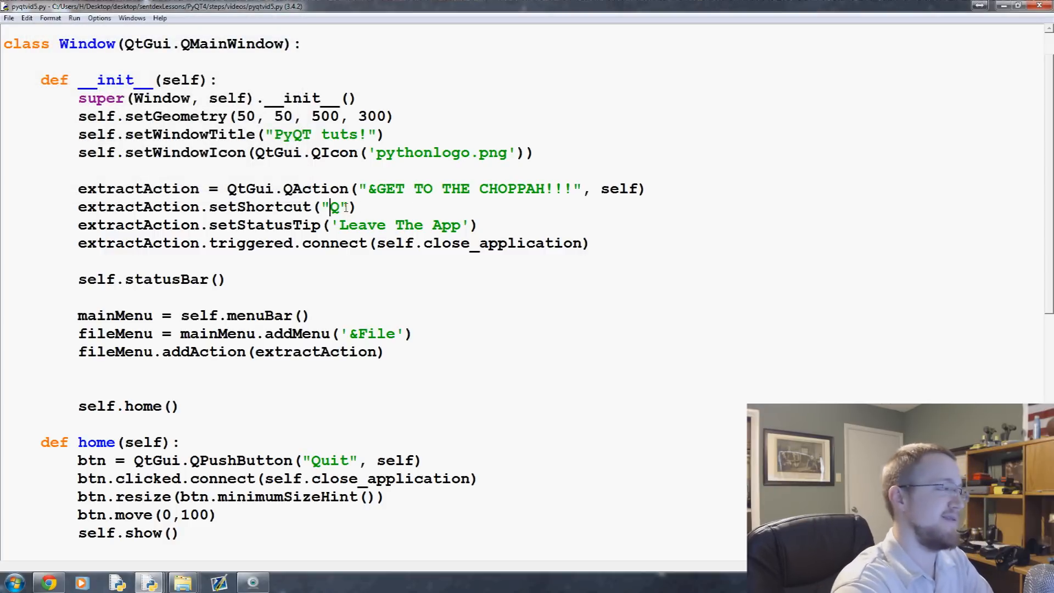
text(Ctrl+)
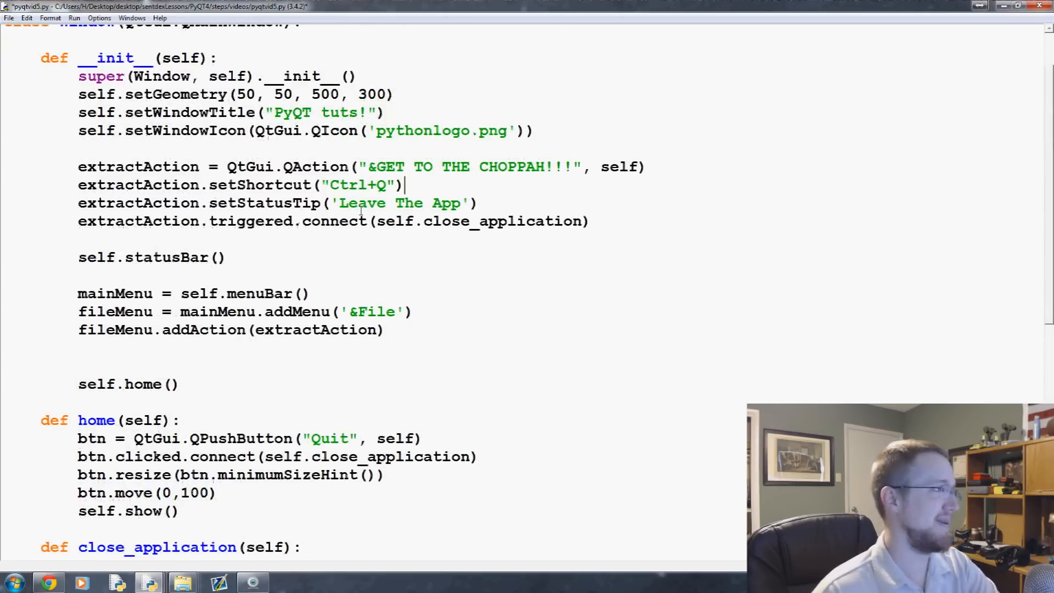
double_click(379, 185)
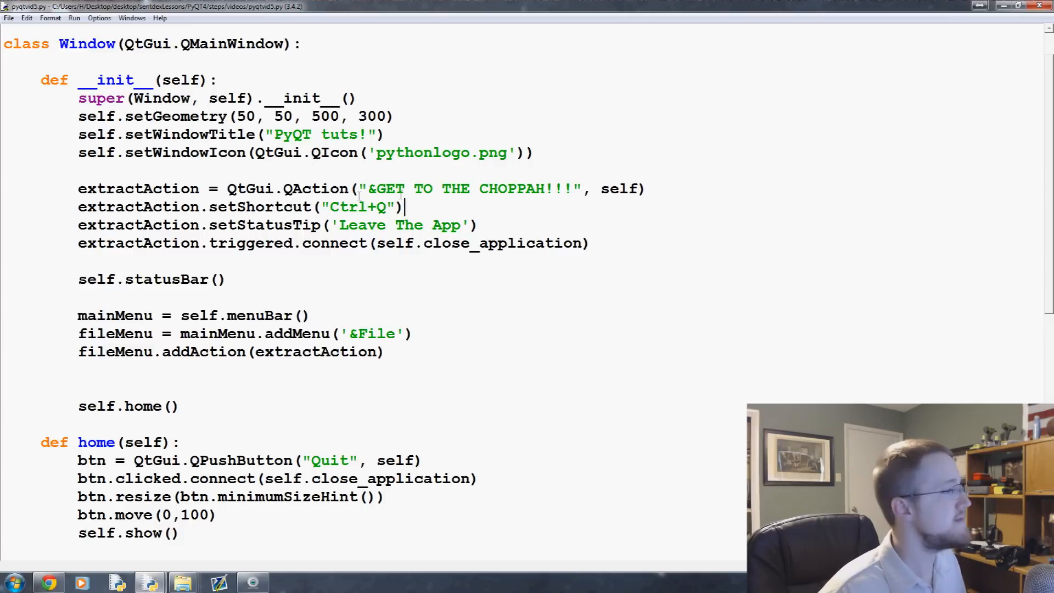
drag(388, 188, 528, 188)
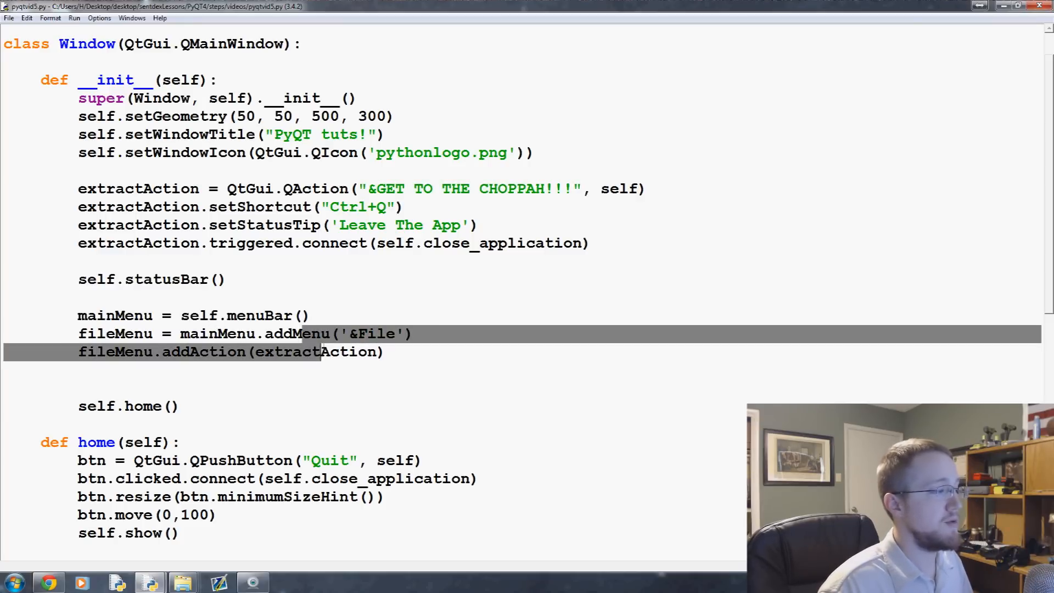
double_click(296, 334)
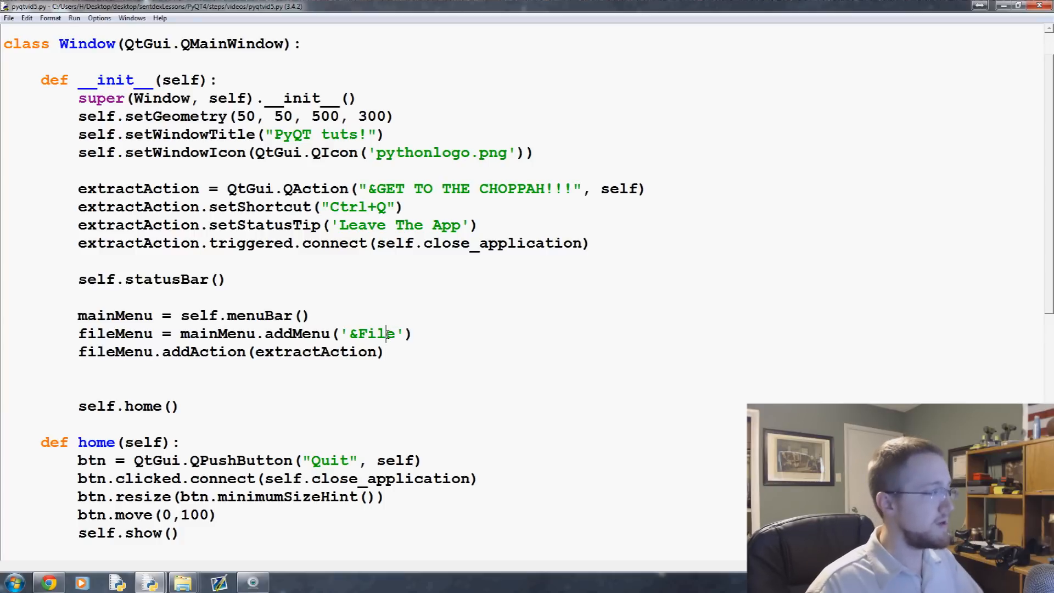
double_click(378, 334)
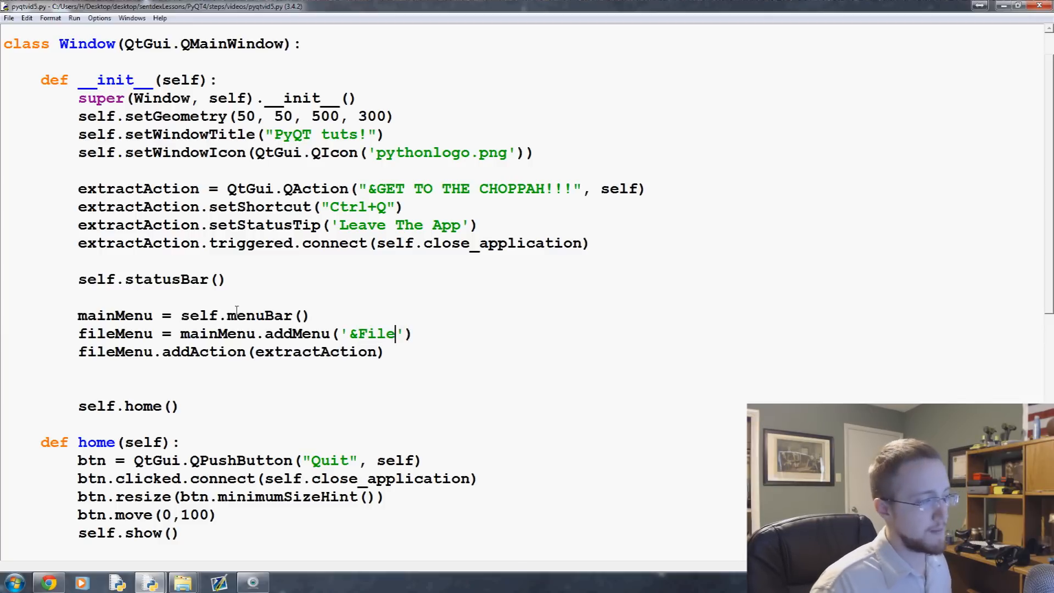
mouse_move(732, 110)
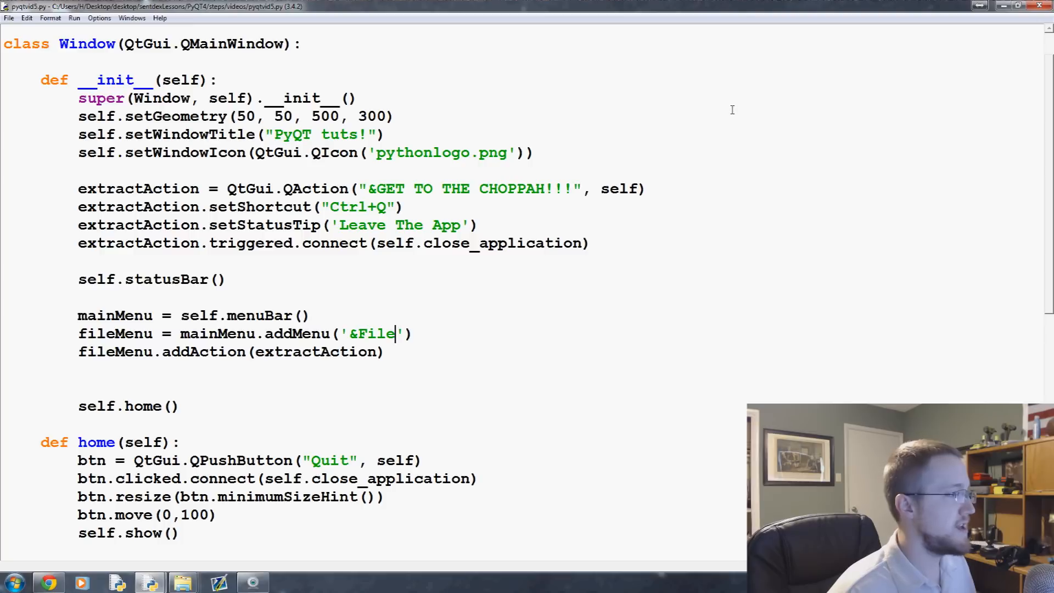